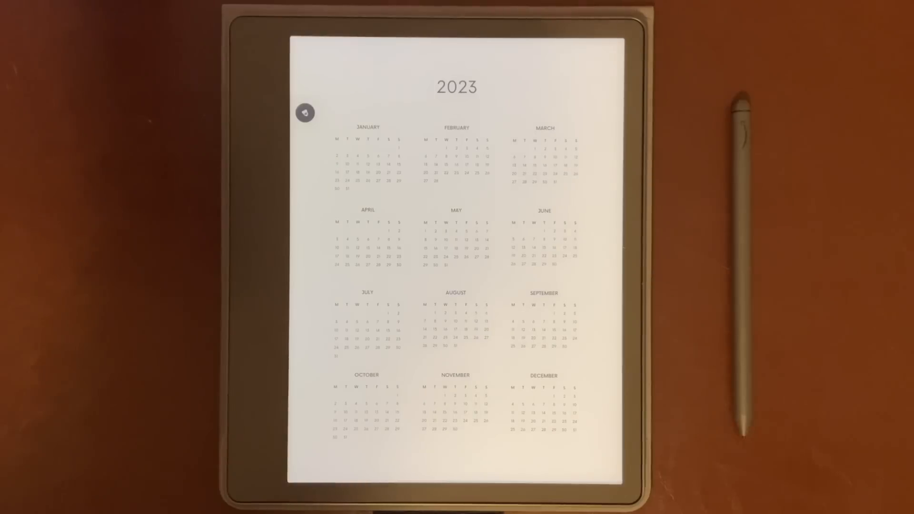
Show the 2023 yearly calendar on the Kindle Scribe before switching to Etsy planner listings
left_click(368, 135)
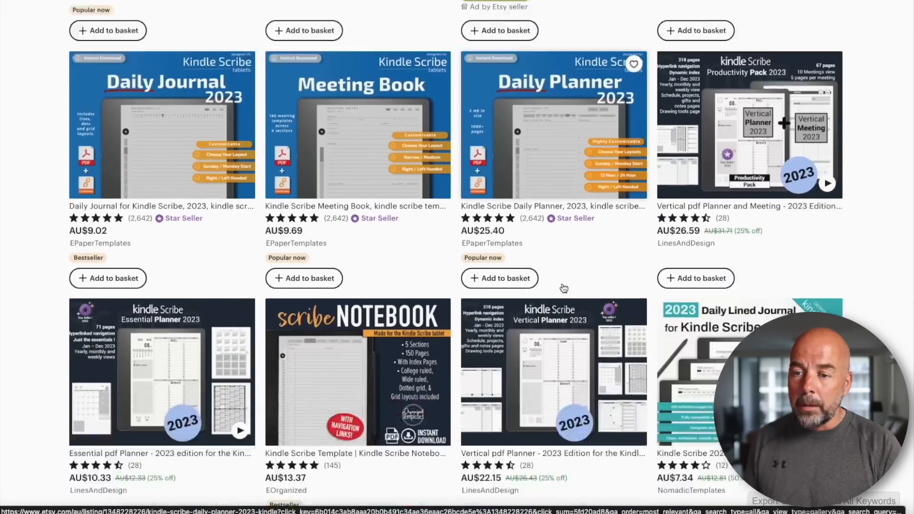
Scroll through the Etsy Kindle Scribe planner listings before opening canva.com
scroll("down", 3)
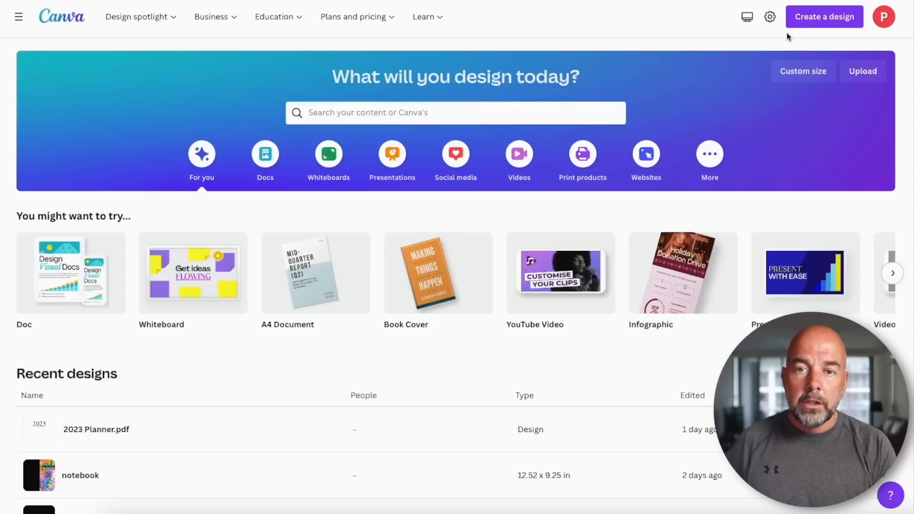
Create a new custom-size design of 8.5 × 11 inches
left_click(824, 16)
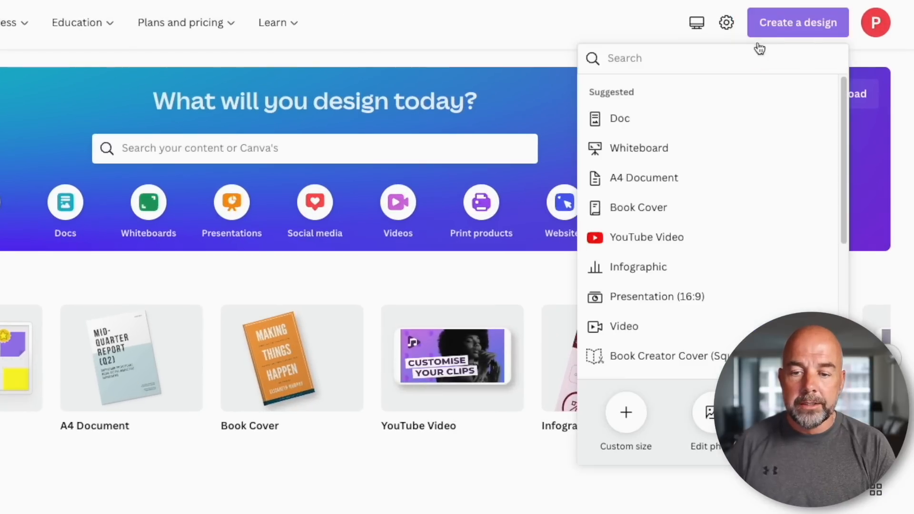
left_click(625, 420)
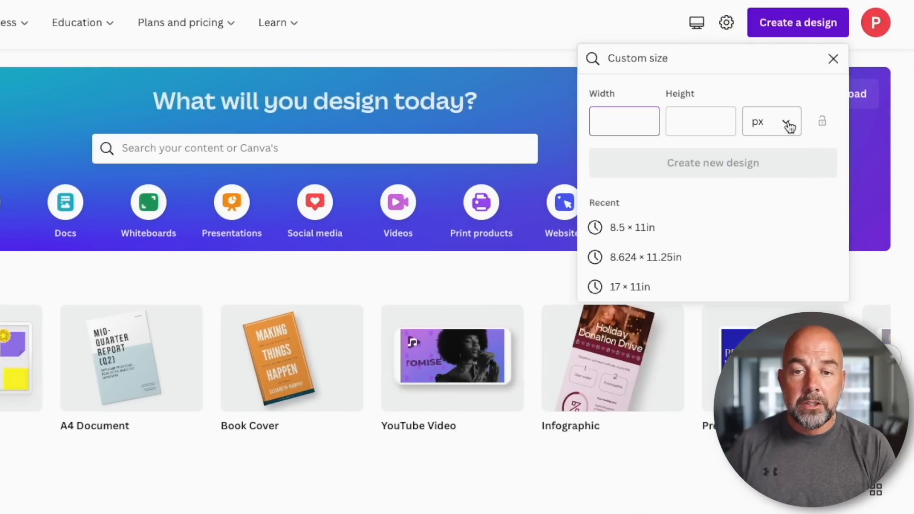
left_click(771, 121)
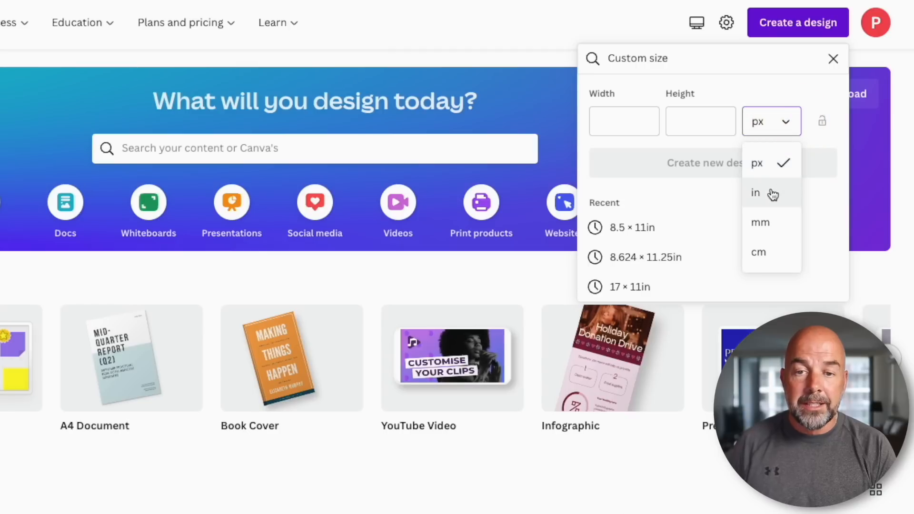
left_click(755, 193)
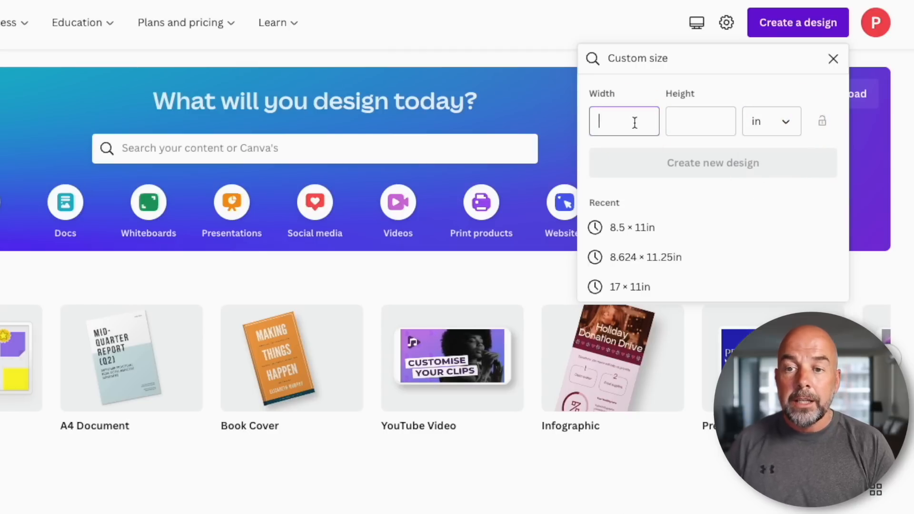
type("8.5")
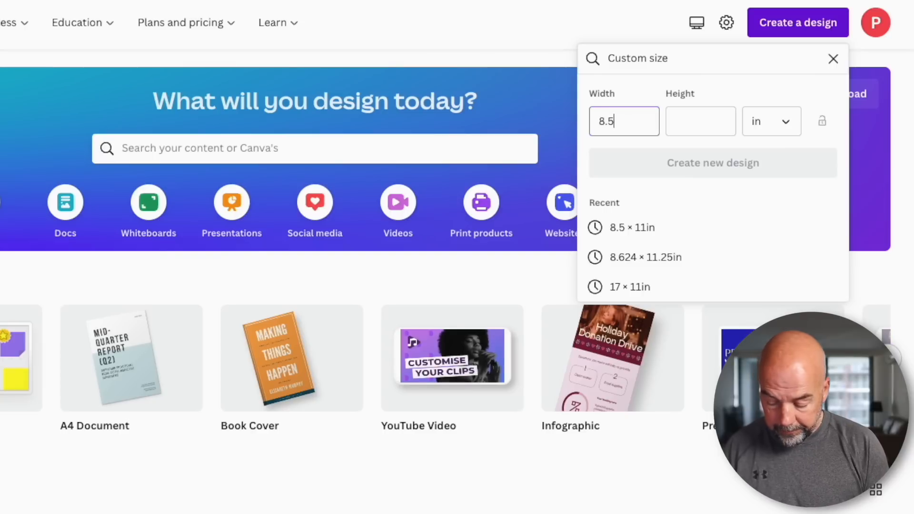
type("11")
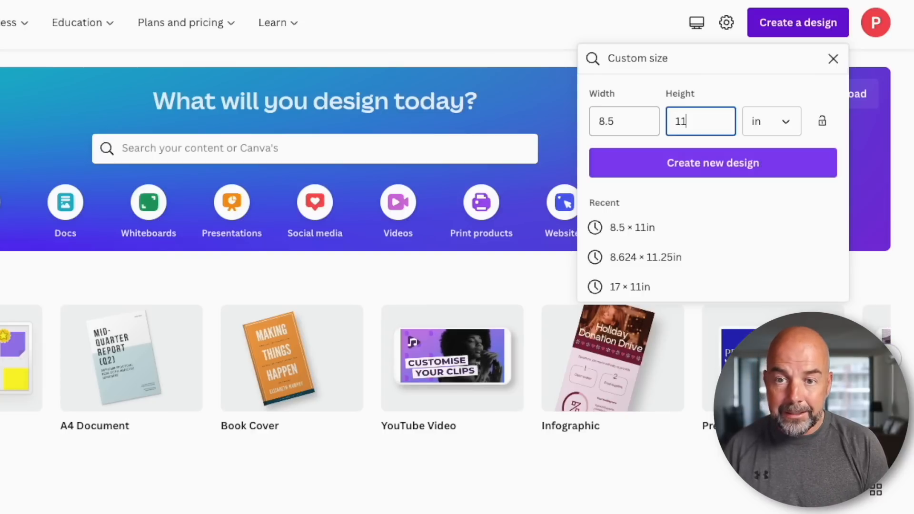
left_click(712, 163)
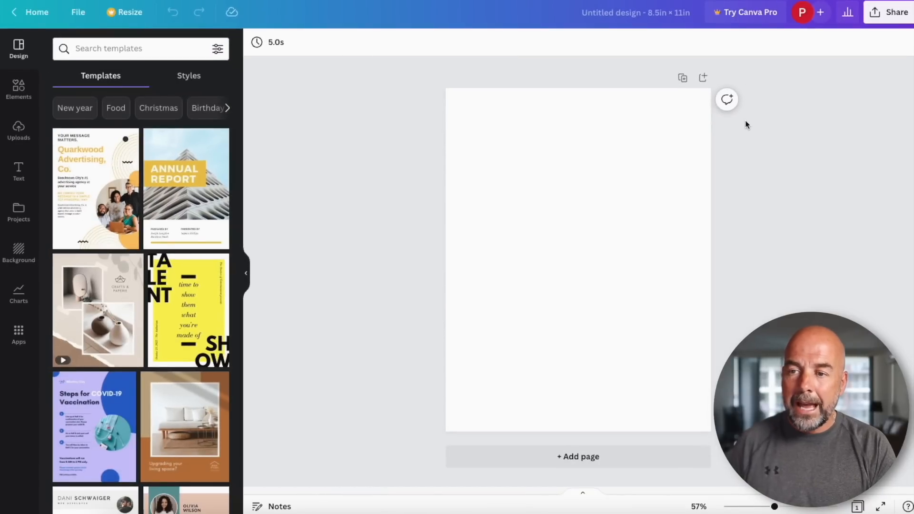
mouse_move(55, 80)
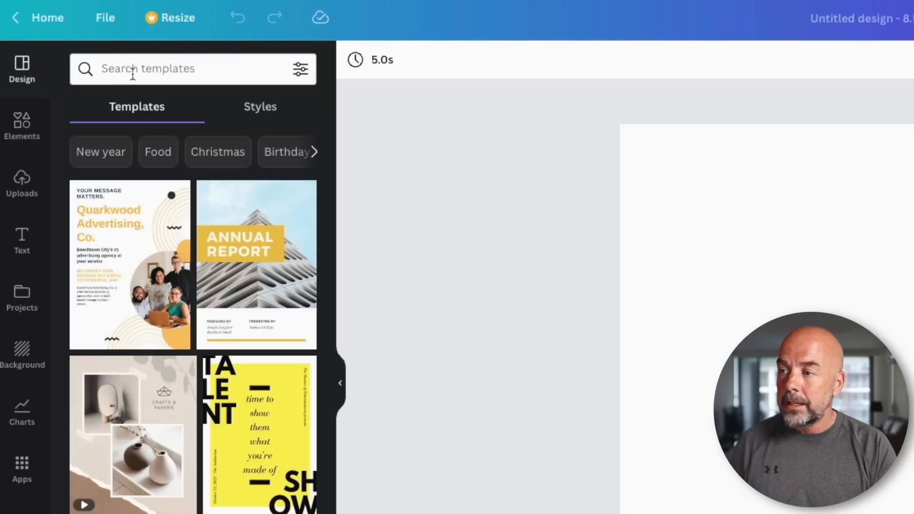
Search templates for 'yearly calendar' and apply the minimal 2023 CALENDAR template to the page
left_click(176, 68)
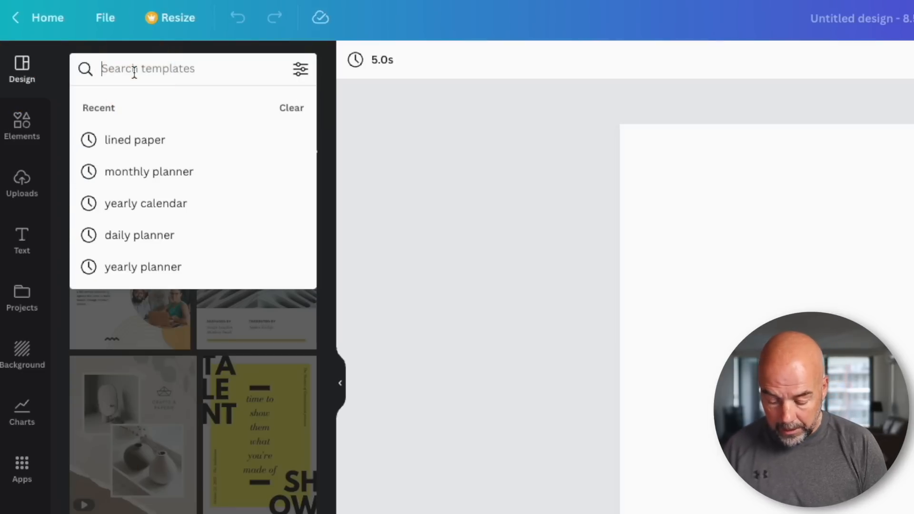
type("yearly c")
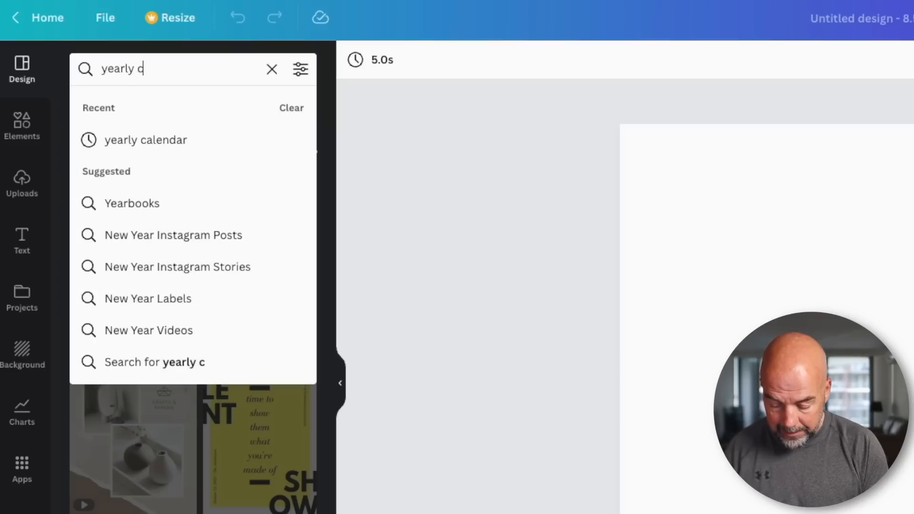
left_click(145, 140)
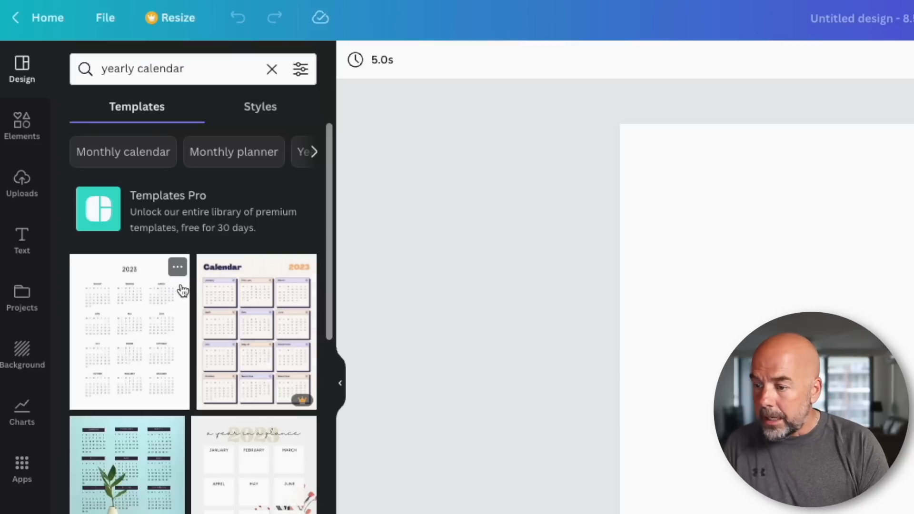
scroll("down", 3)
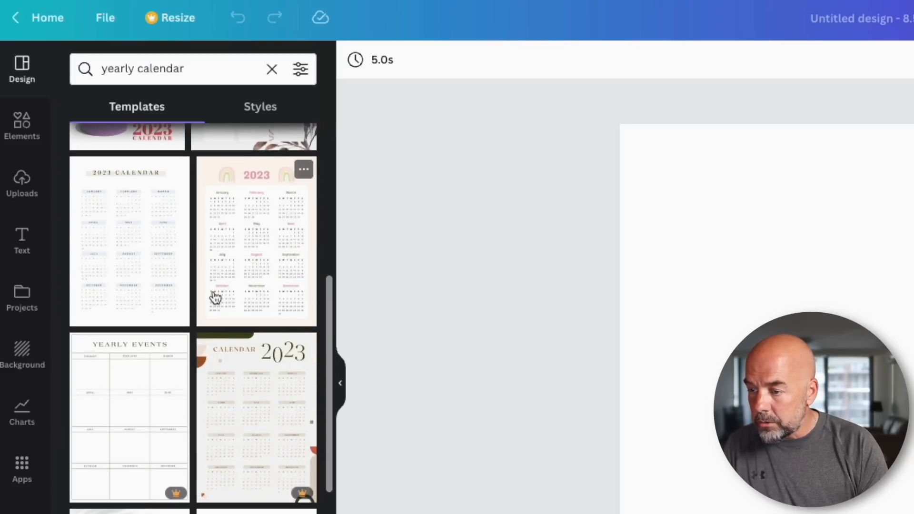
scroll("down", 3)
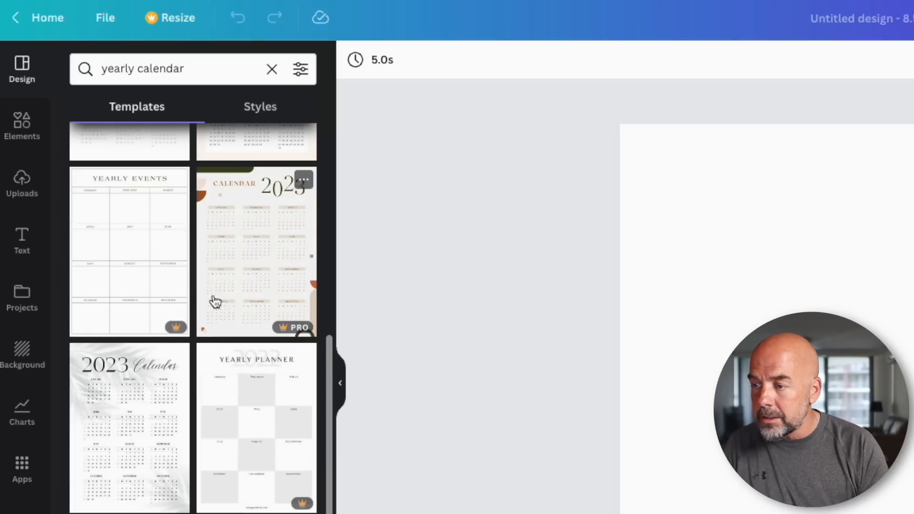
mouse_move(201, 331)
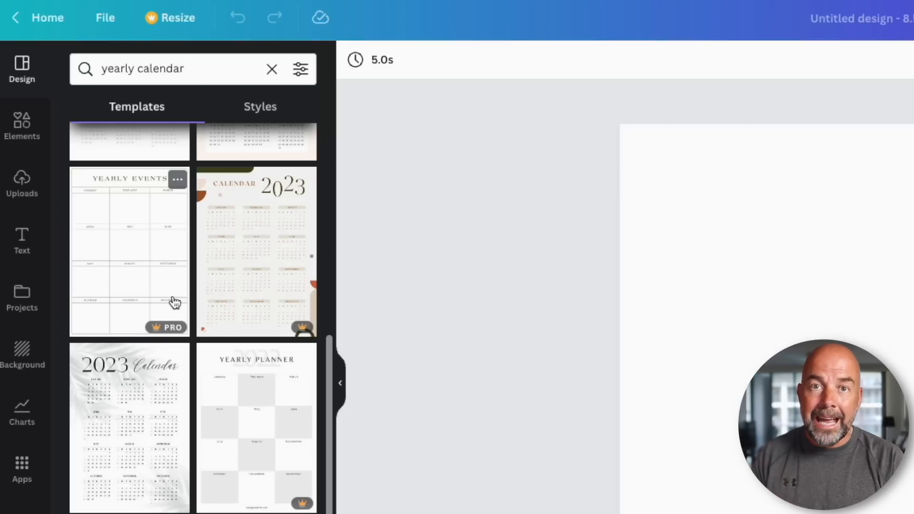
scroll("down", 3)
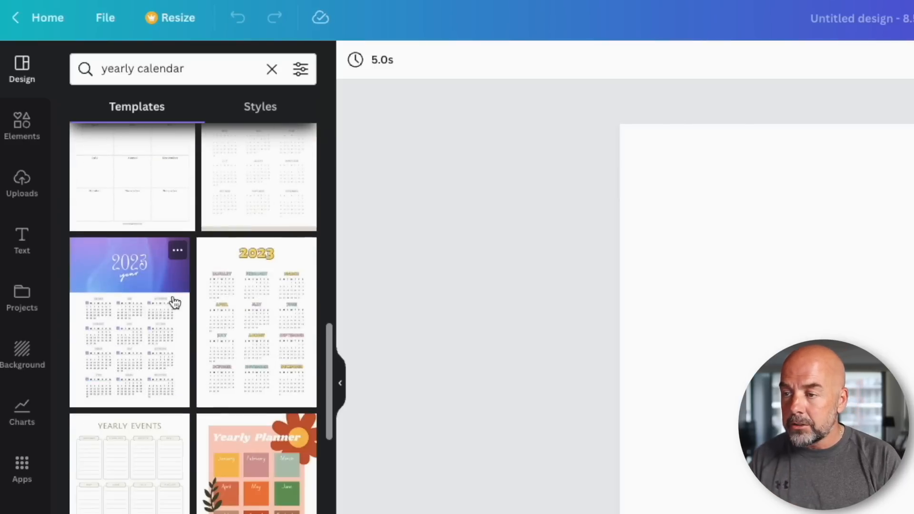
scroll("down", 3)
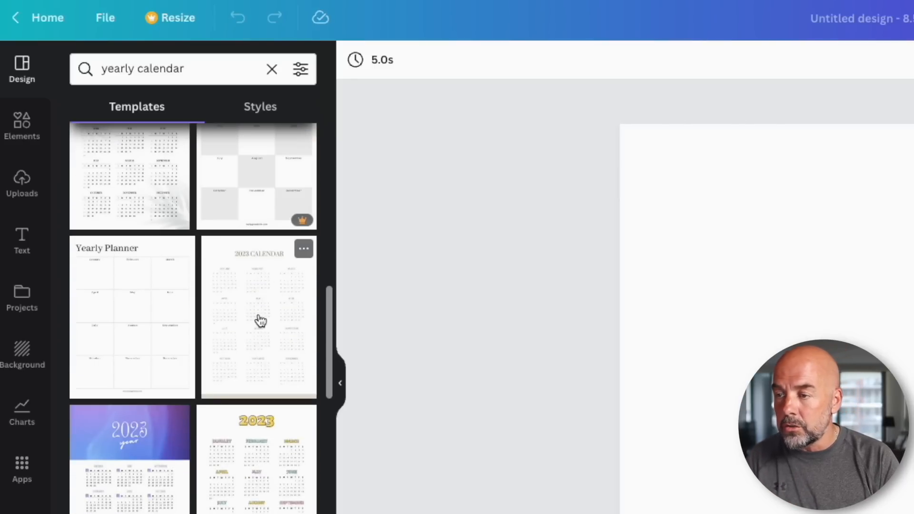
left_click(258, 316)
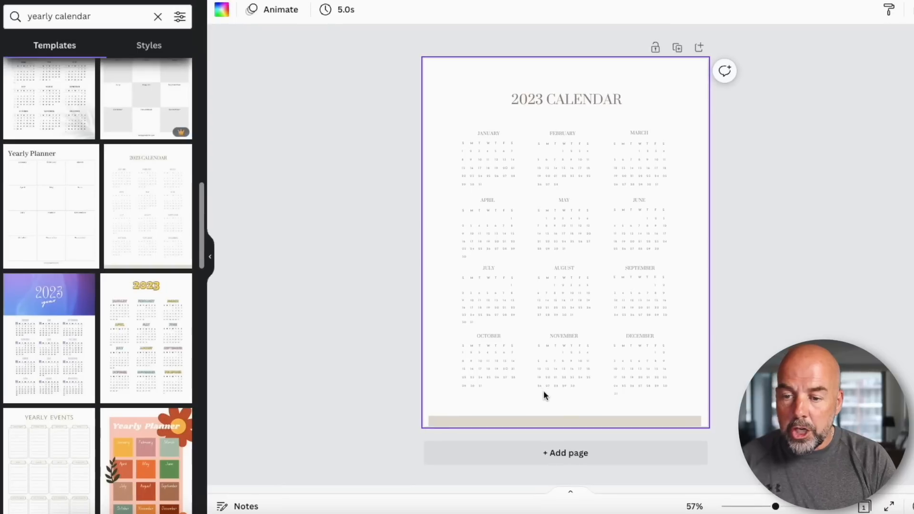
mouse_move(575, 411)
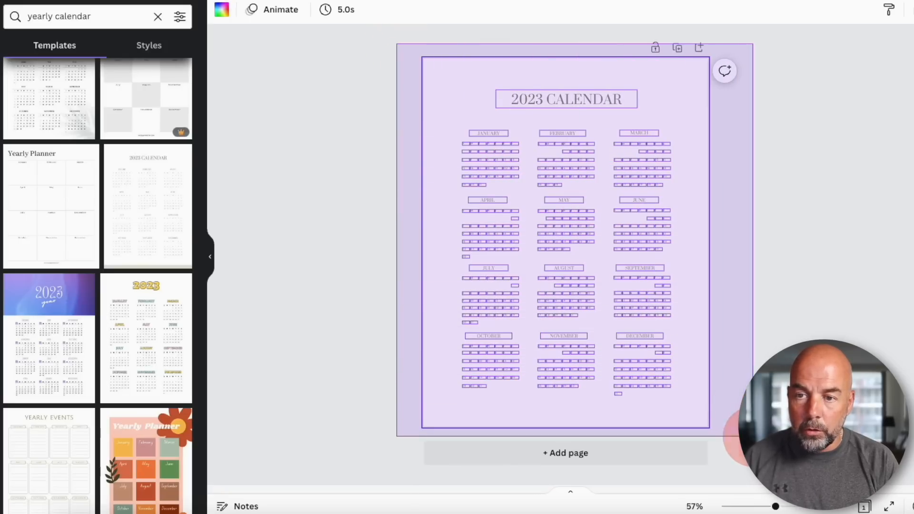
Select all calendar text and set it to the Now font
left_click(566, 233)
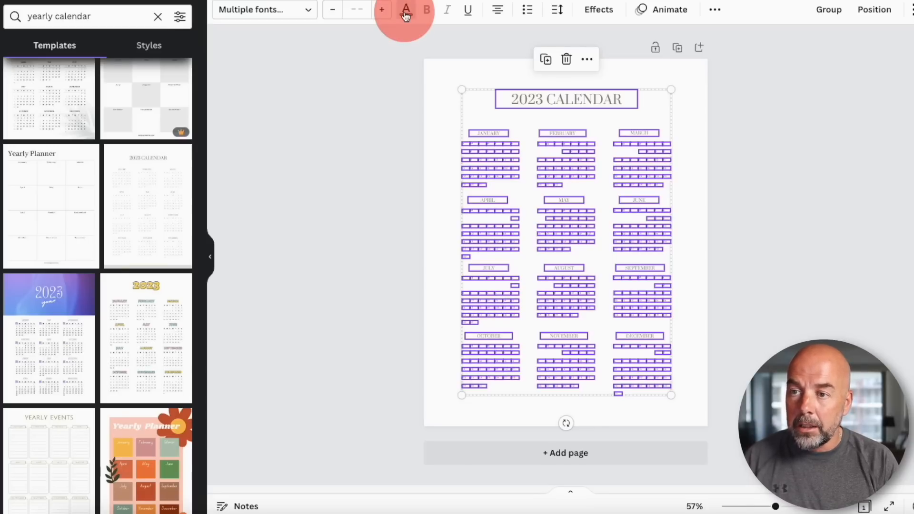
left_click(405, 10)
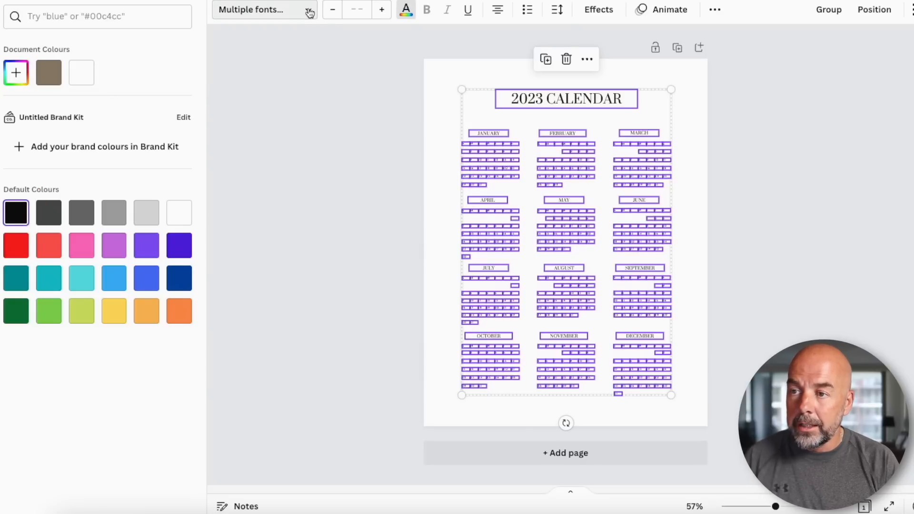
left_click(263, 9)
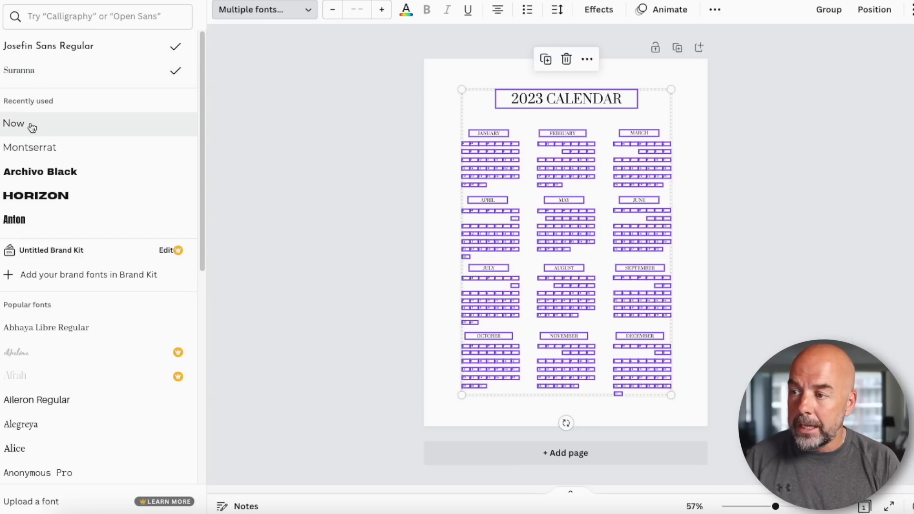
left_click(12, 122)
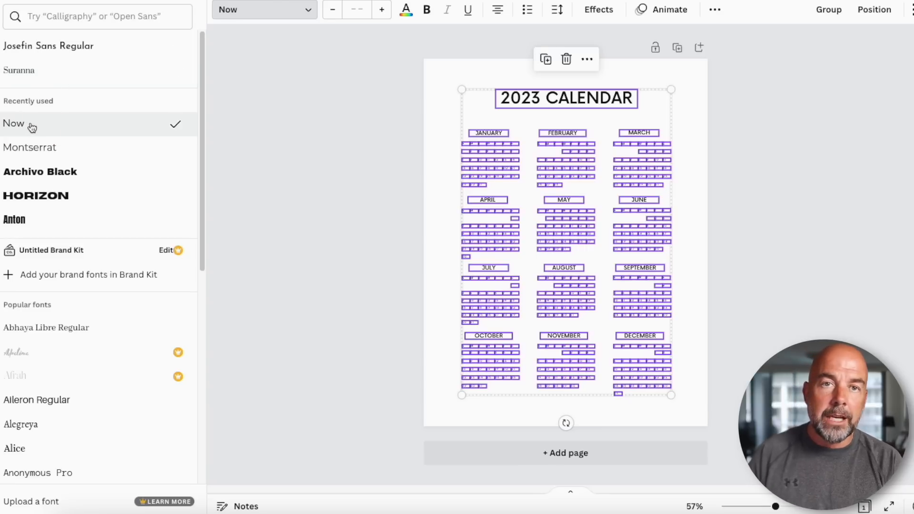
mouse_move(354, 174)
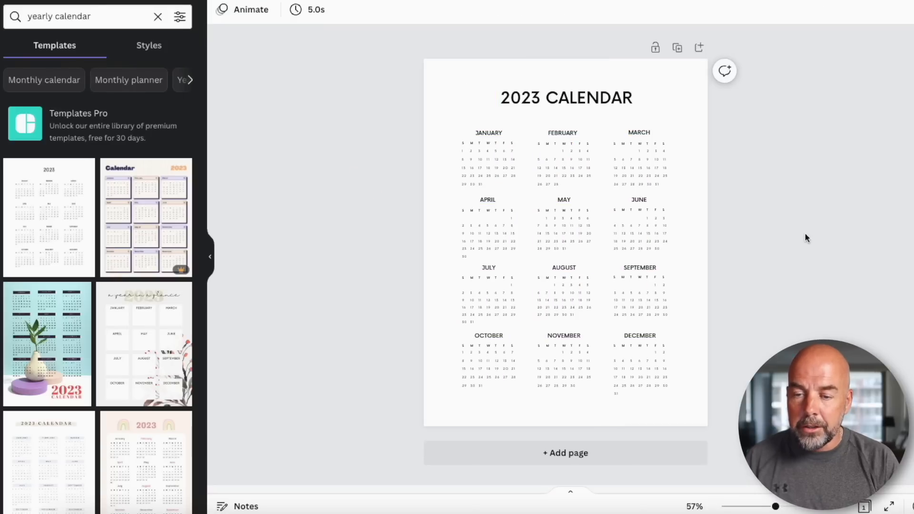
mouse_move(619, 459)
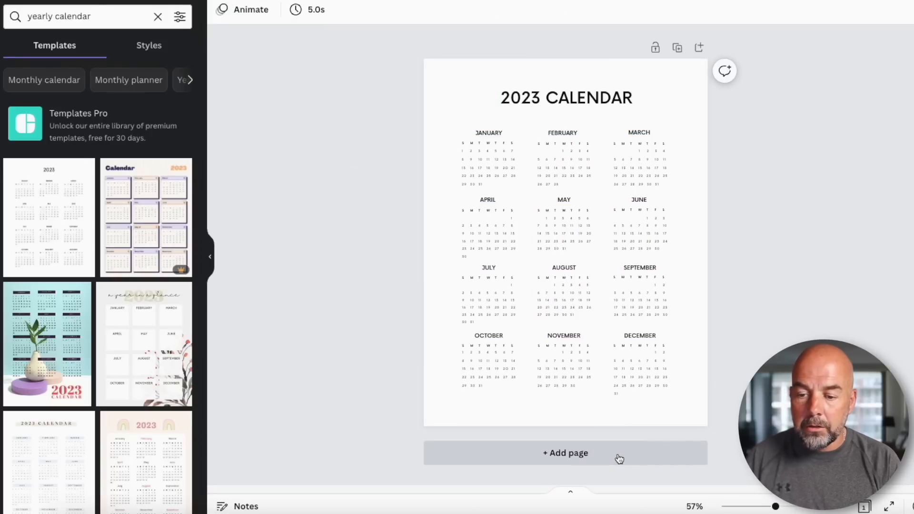
Add a blank page and find the White Simple Flat 2023 Monthly Planner template
left_click(565, 453)
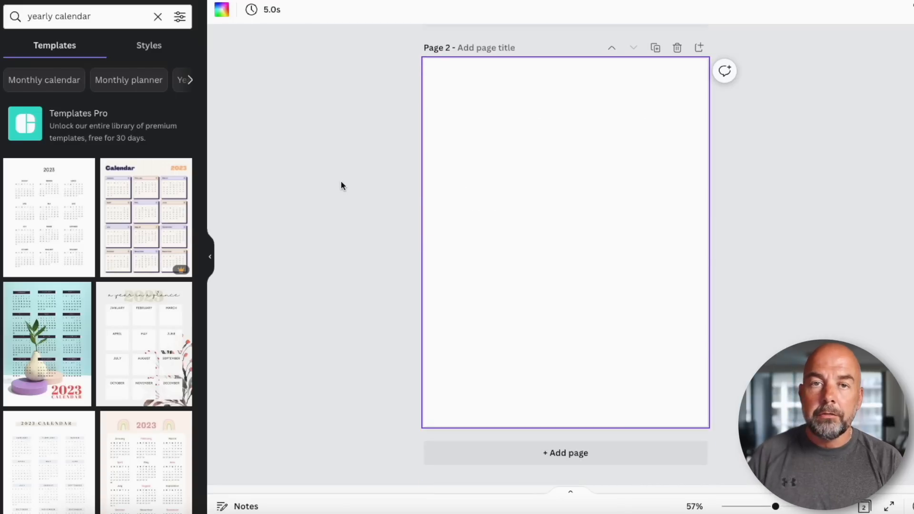
left_click(157, 16)
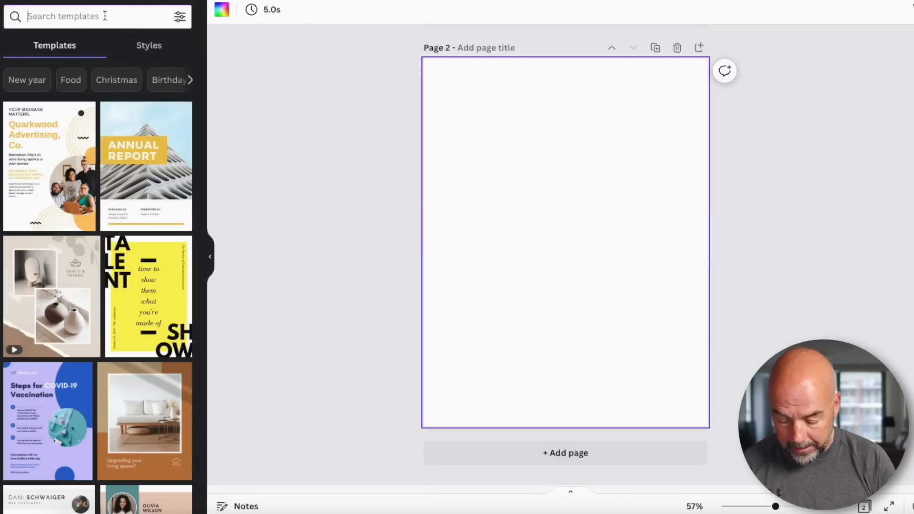
type("monthly planner")
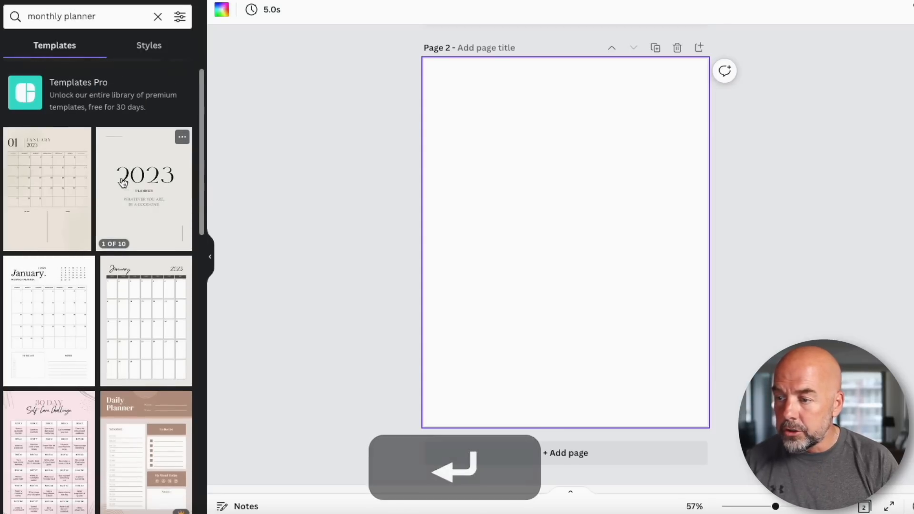
scroll("down", 3)
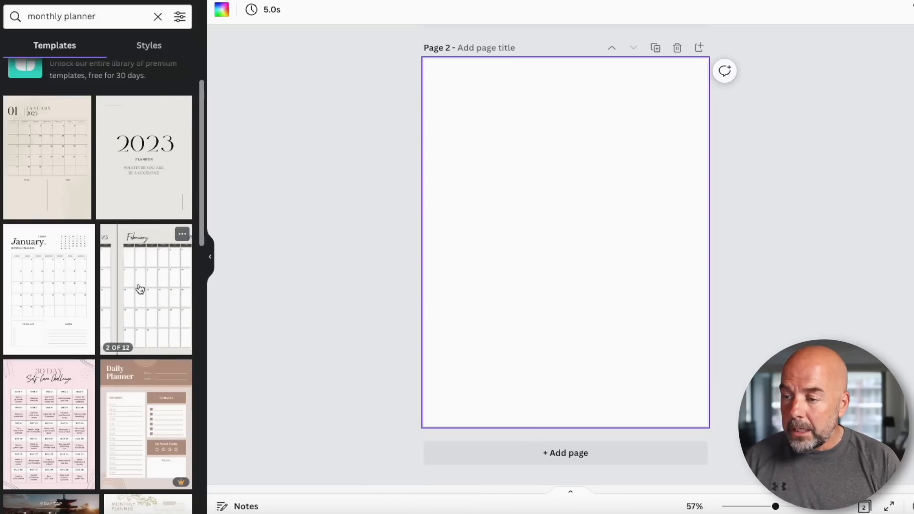
left_click(145, 288)
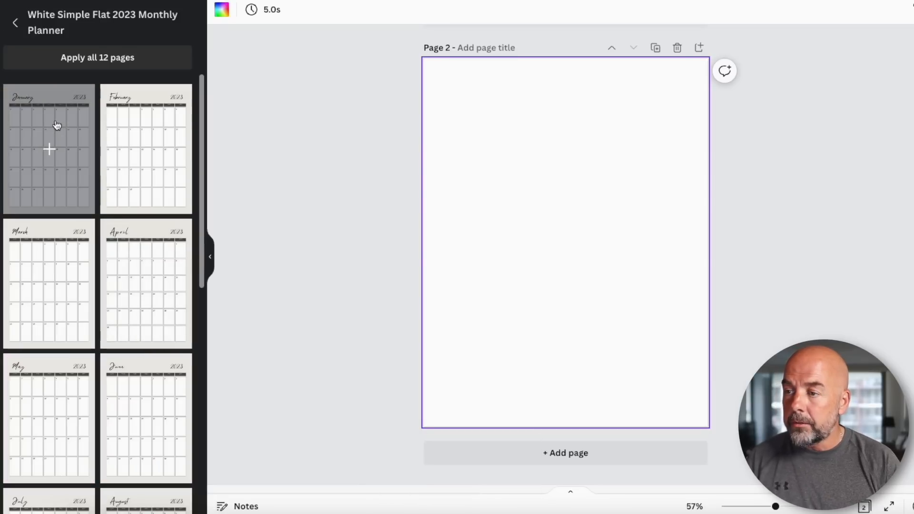
Fill new pages with the January and March monthly calendars from the template
scroll("down", 3)
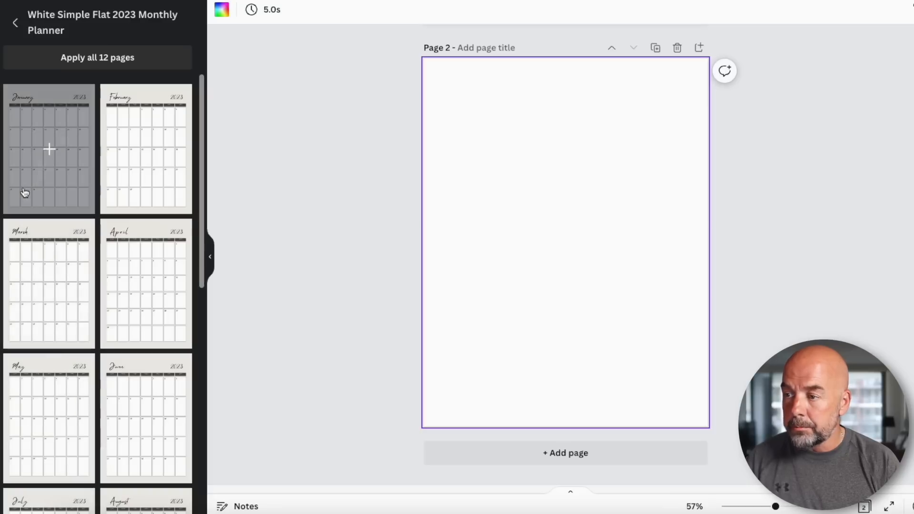
left_click(48, 149)
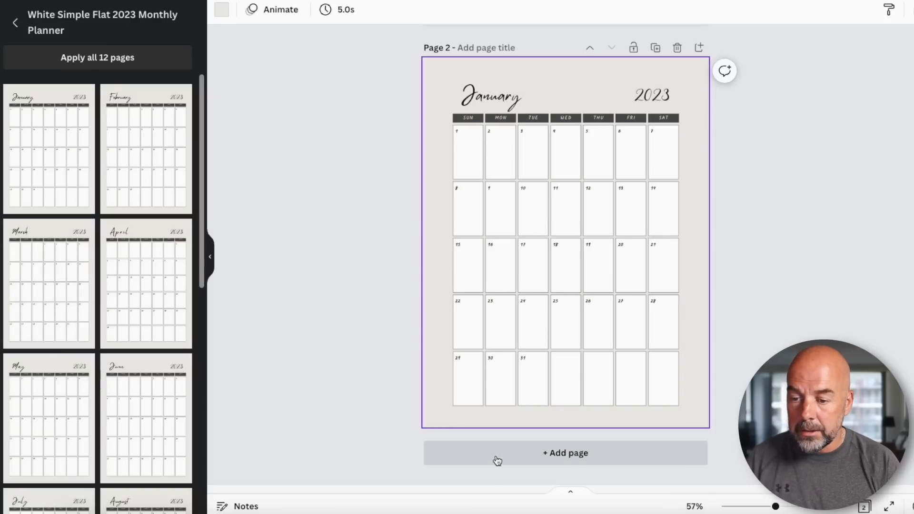
left_click(146, 149)
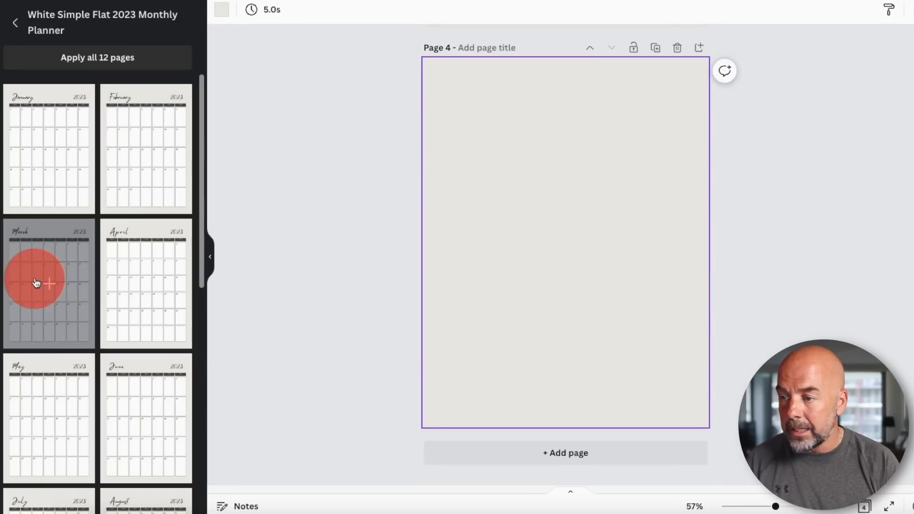
left_click(49, 283)
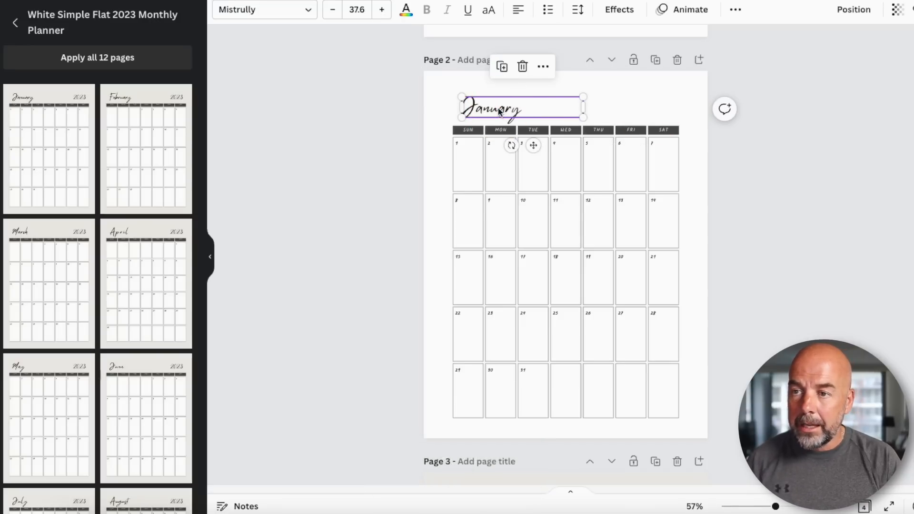
Set the January title in the Now font and extend it to read 'January 2023'
left_click(264, 10)
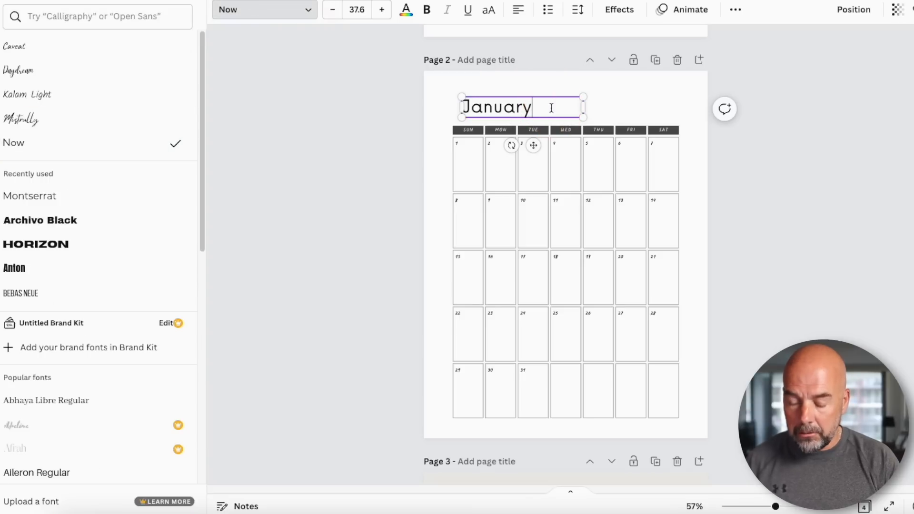
type("2023")
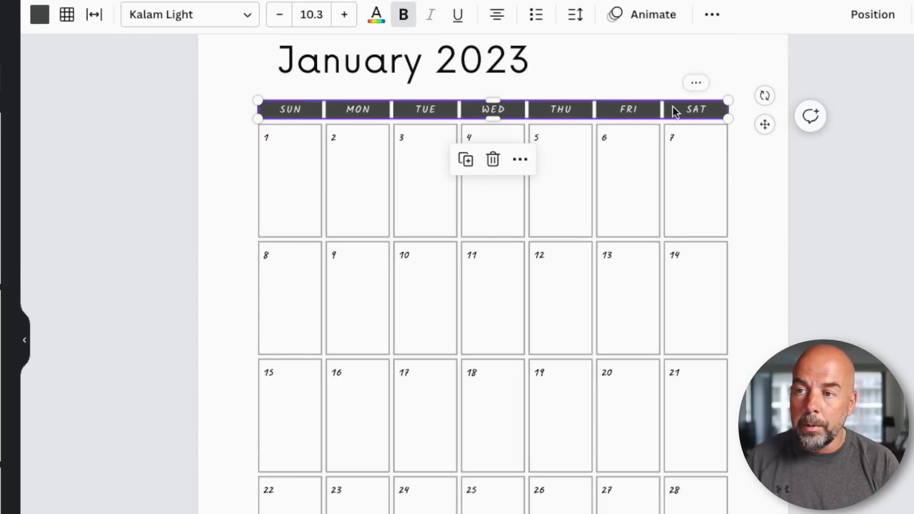
Set the weekday labels (Change all) and the day numbers to the Now font
left_click(189, 14)
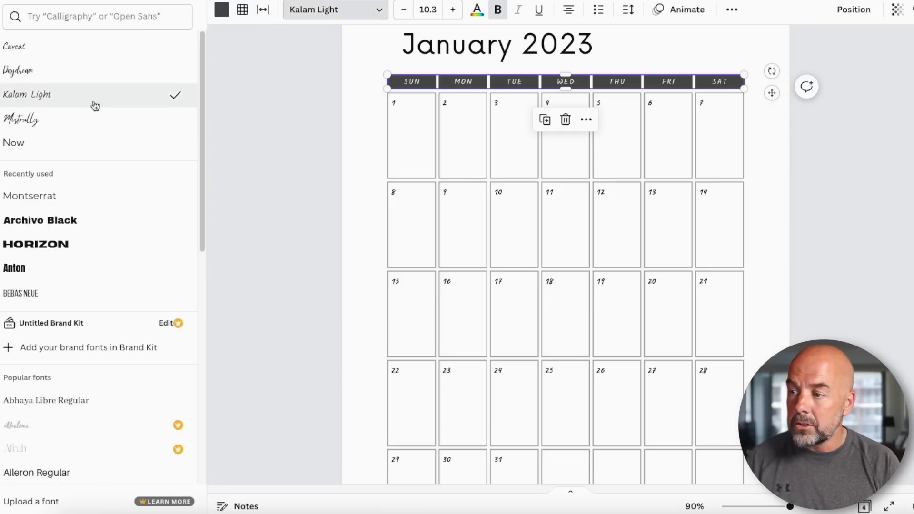
left_click(13, 142)
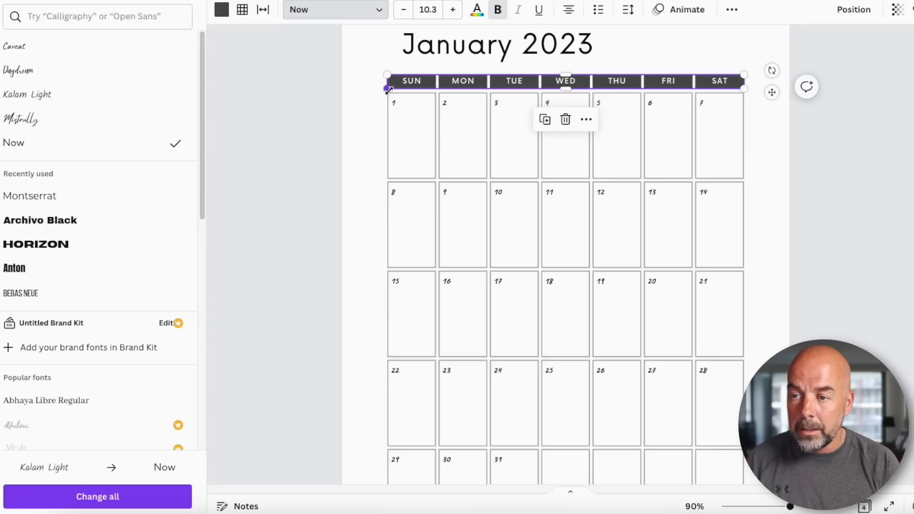
left_click(14, 46)
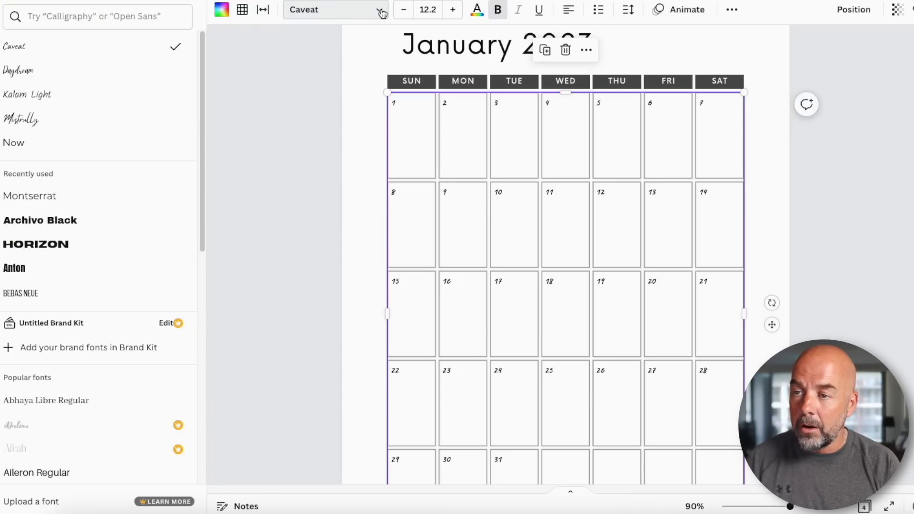
left_click(13, 144)
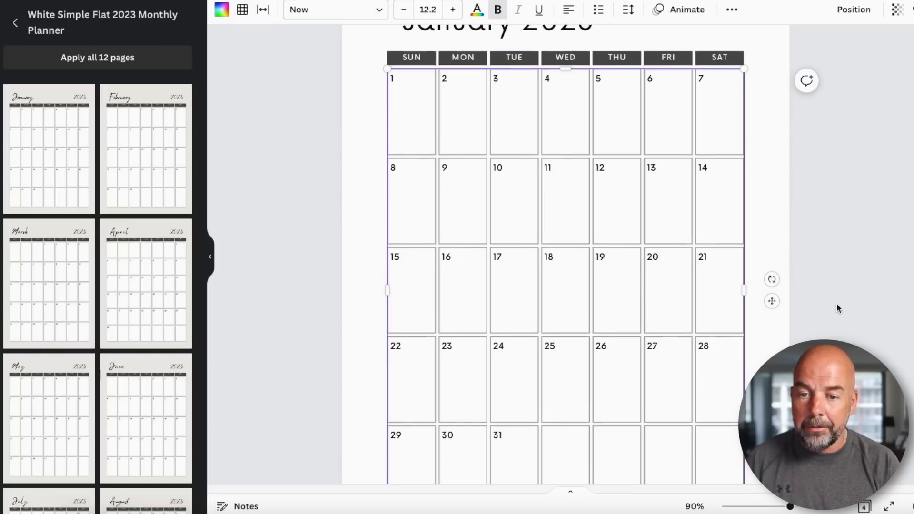
Title page 1 'Yearly Calendar' and add a blank fifth page after the monthly calendars
scroll("down", 3)
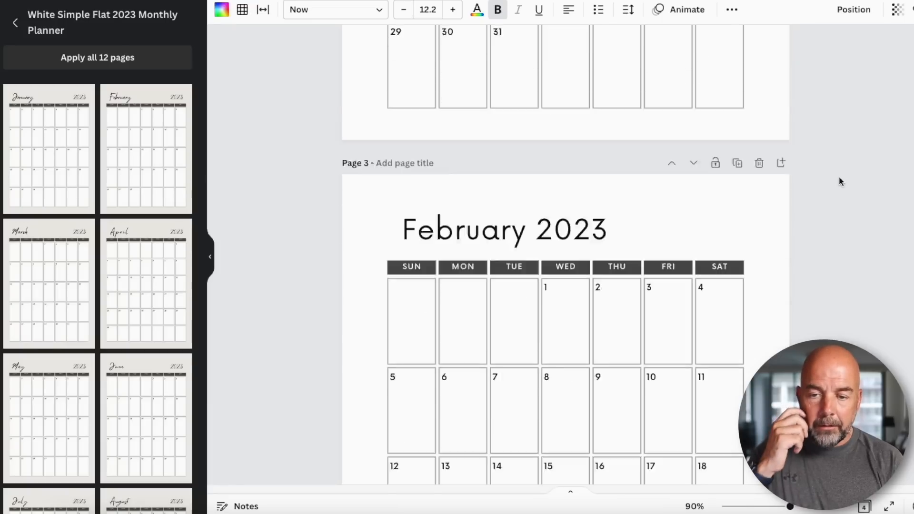
scroll("down", 3)
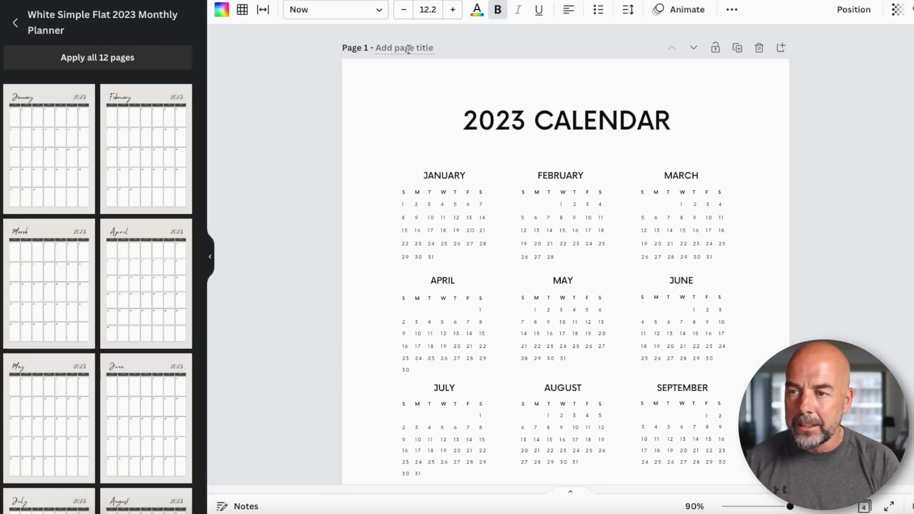
type("Yearly Calendar")
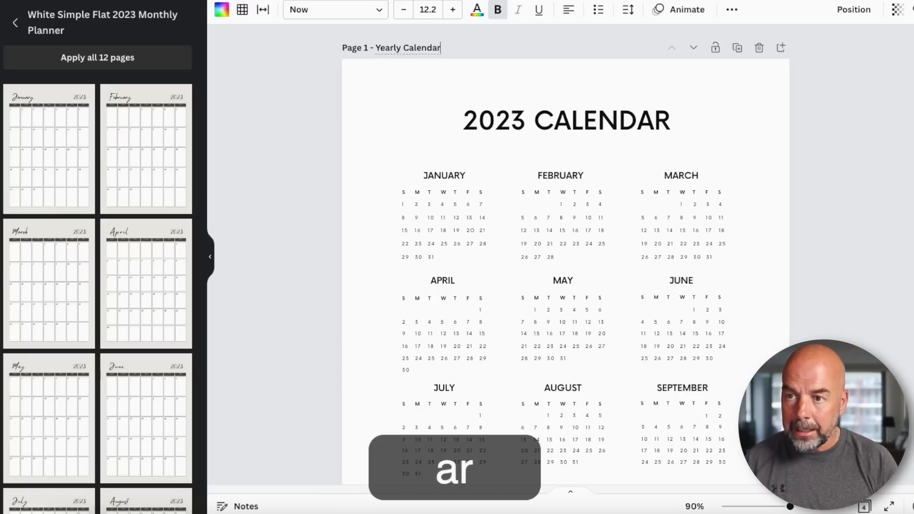
scroll("down", 3)
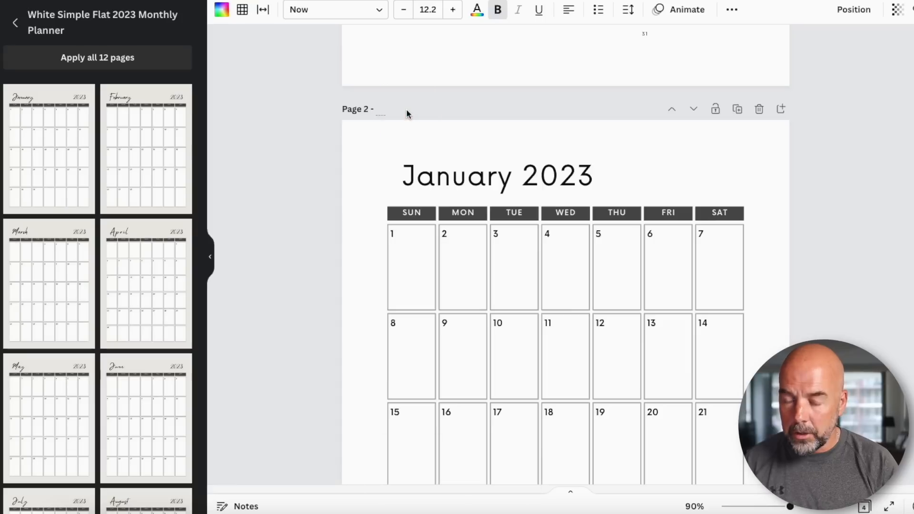
type("F")
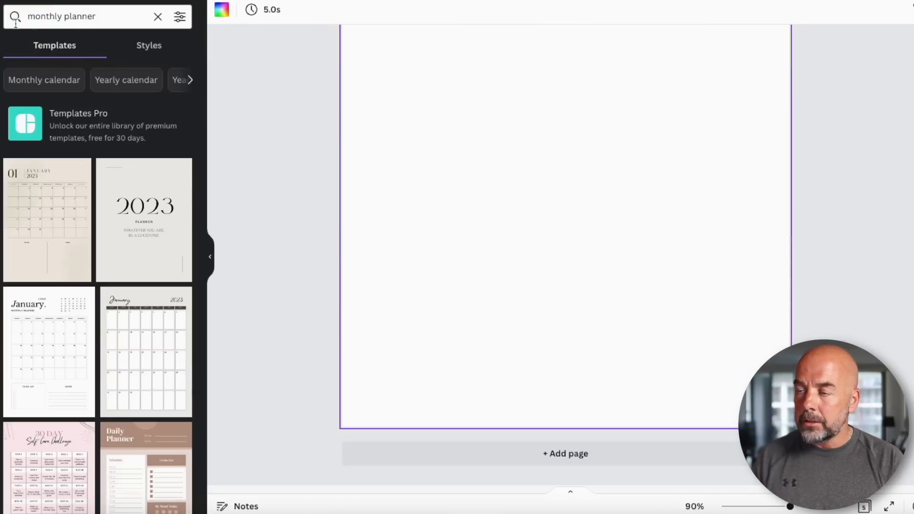
Apply a lined-paper template to page 5, remove its day-number row and select the month tabs
left_click(157, 16)
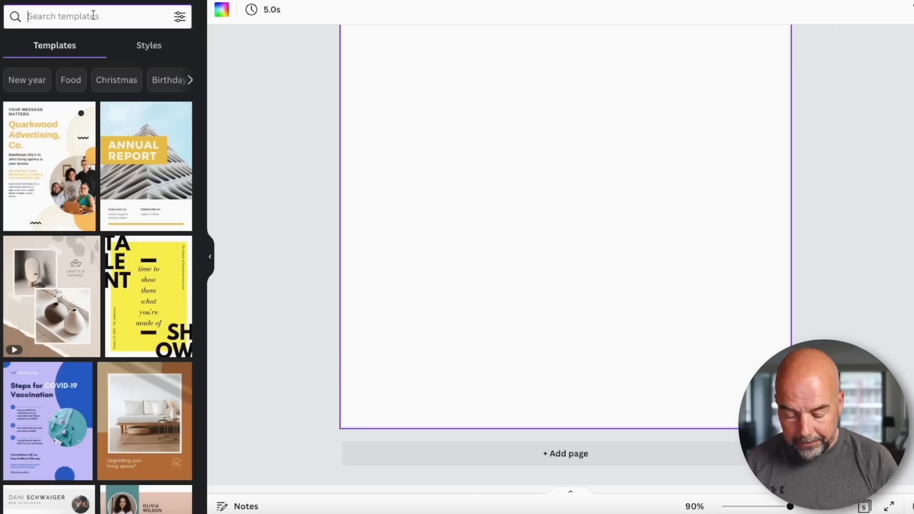
type("lined paper")
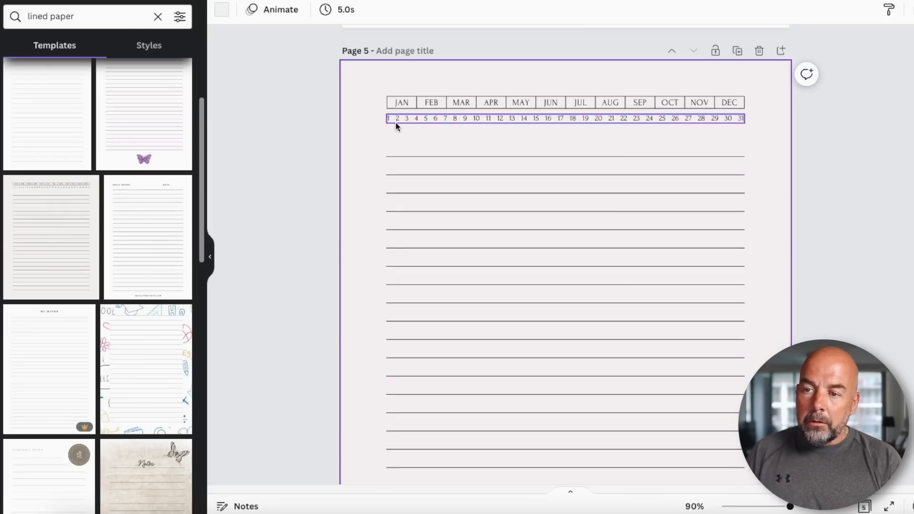
left_click(396, 118)
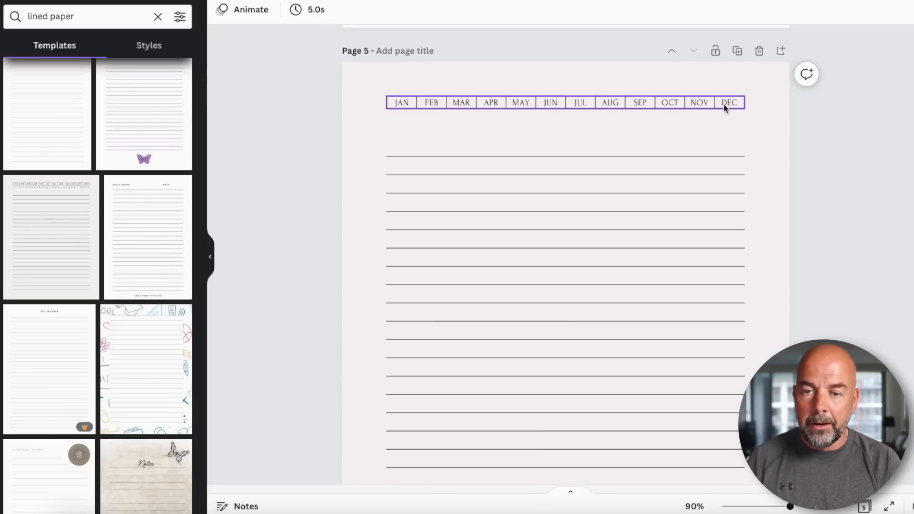
left_click(729, 103)
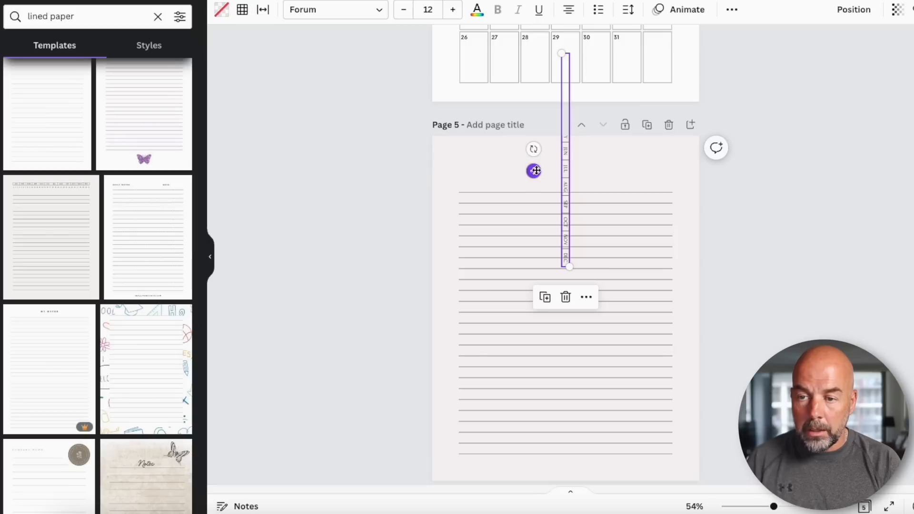
Move the vertical month tabs to the right edge and stretch them to the bottom ruled line
left_click_drag(534, 170, 656, 299)
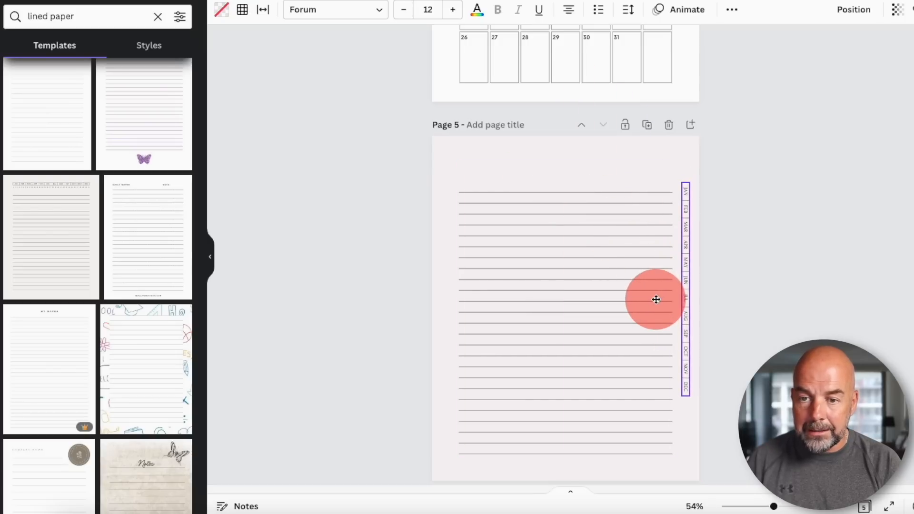
left_click_drag(656, 300, 692, 403)
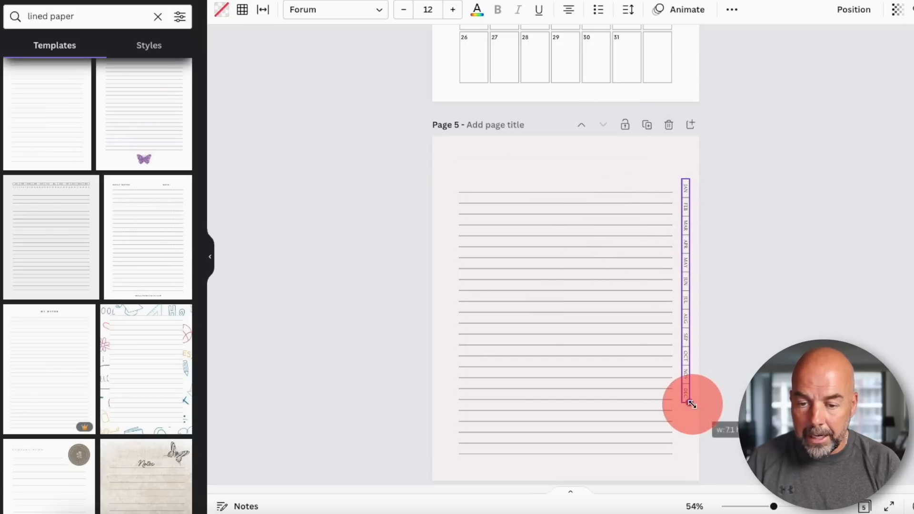
left_click_drag(691, 405, 687, 455)
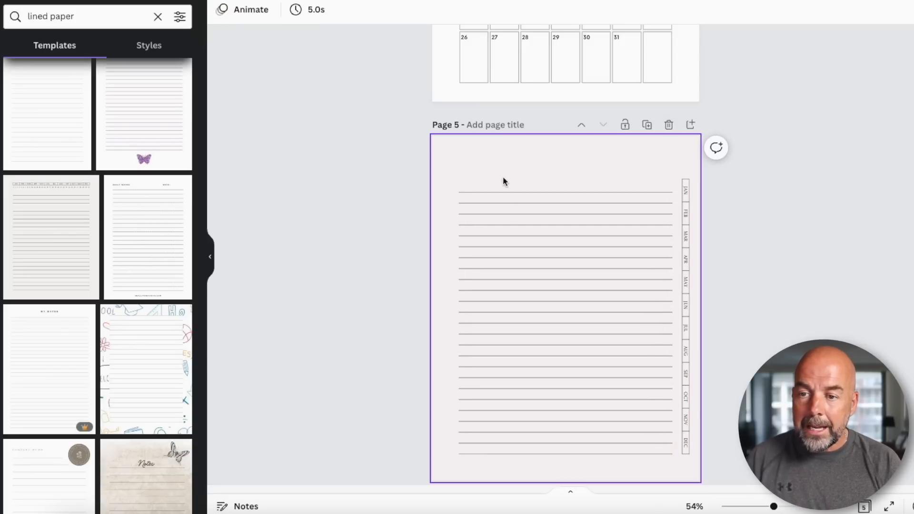
mouse_move(510, 174)
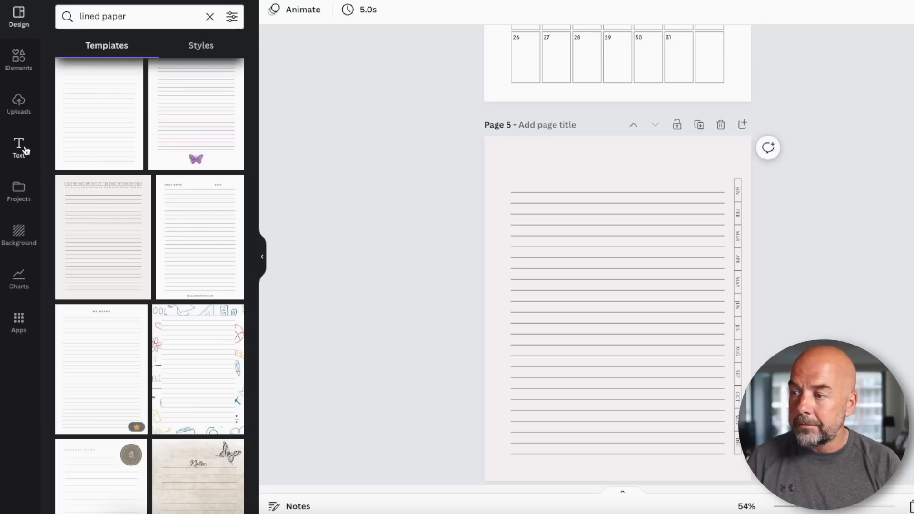
Add a subheading reading '1st January' at the top of the lined page
left_click(19, 148)
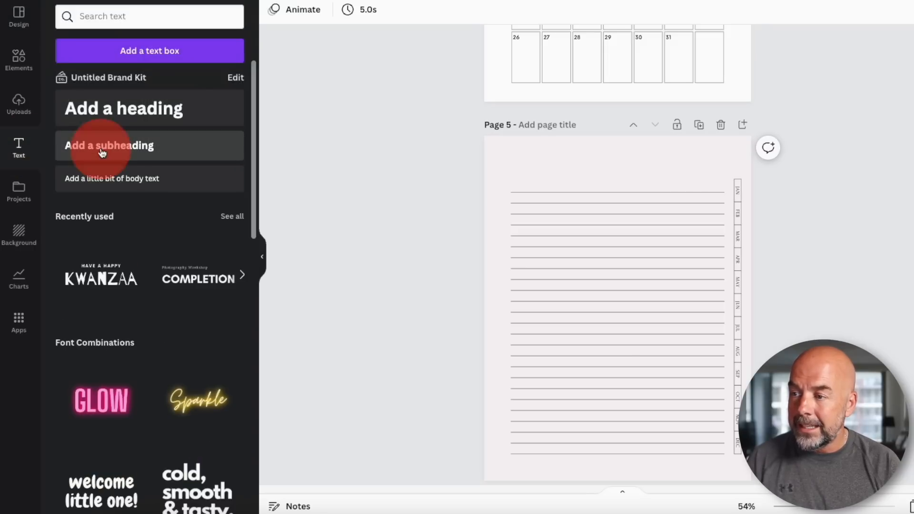
left_click(108, 145)
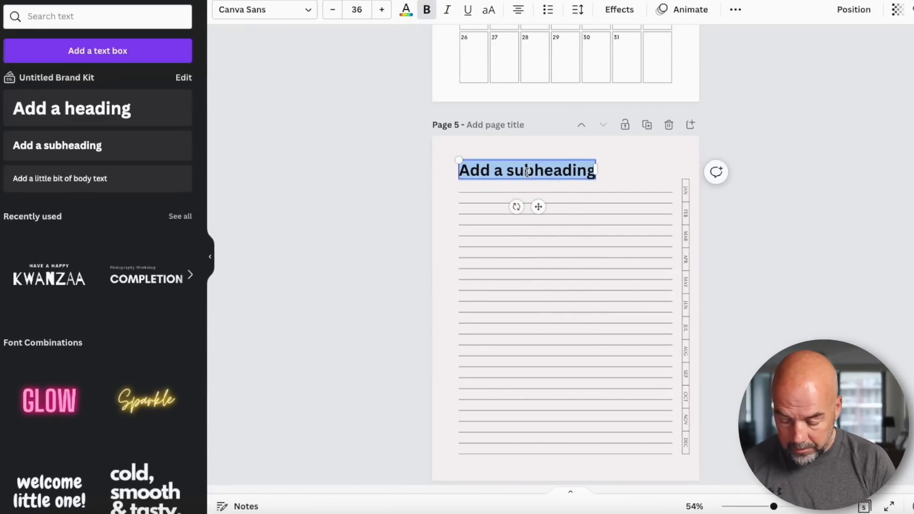
type("1st Janu")
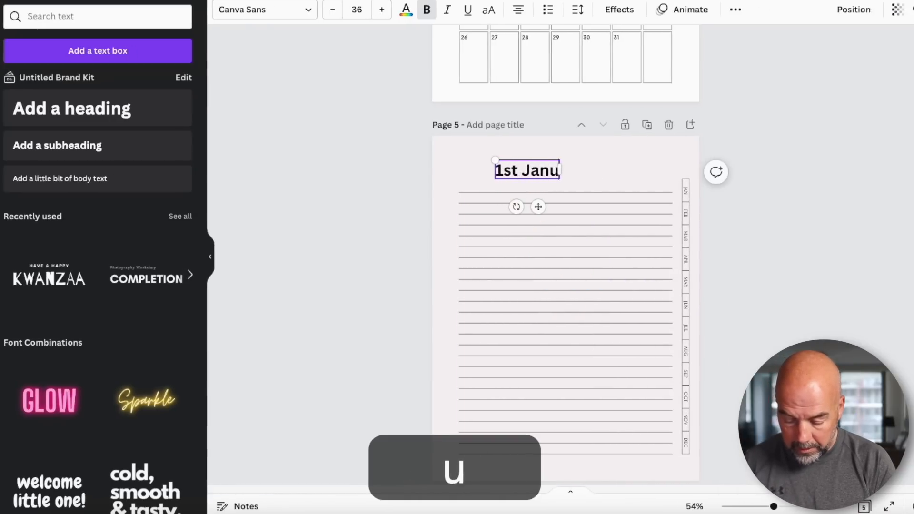
type("ary")
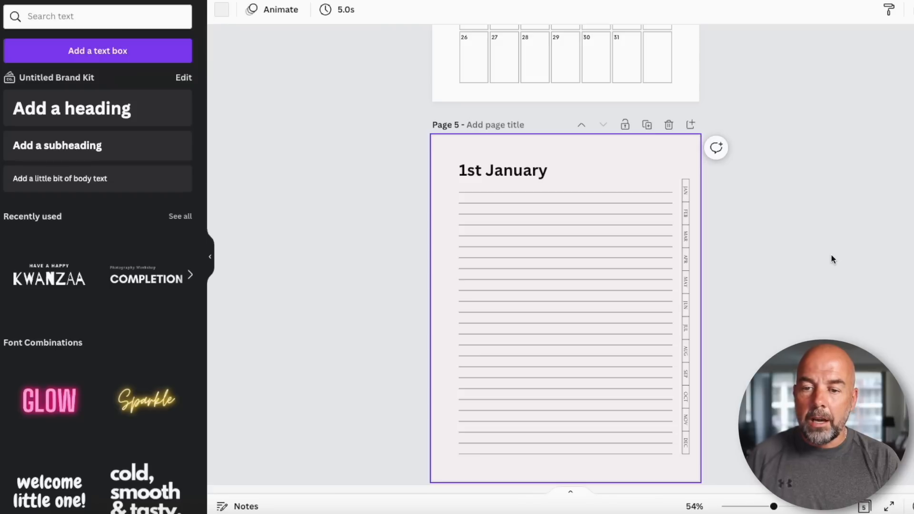
scroll("down", 3)
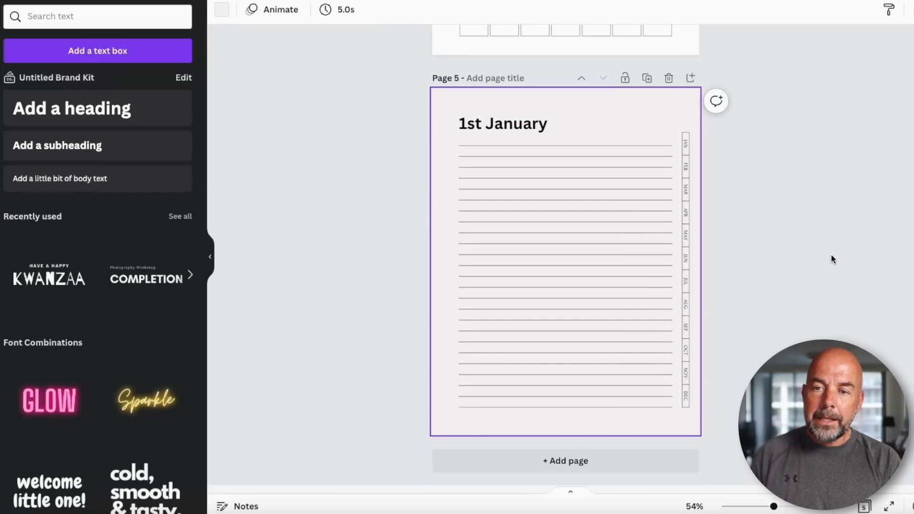
mouse_move(646, 77)
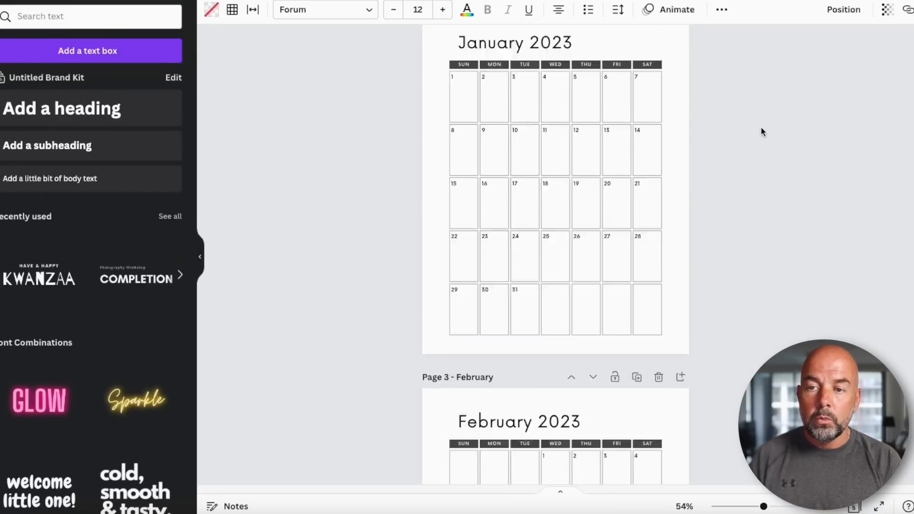
scroll("down", 3)
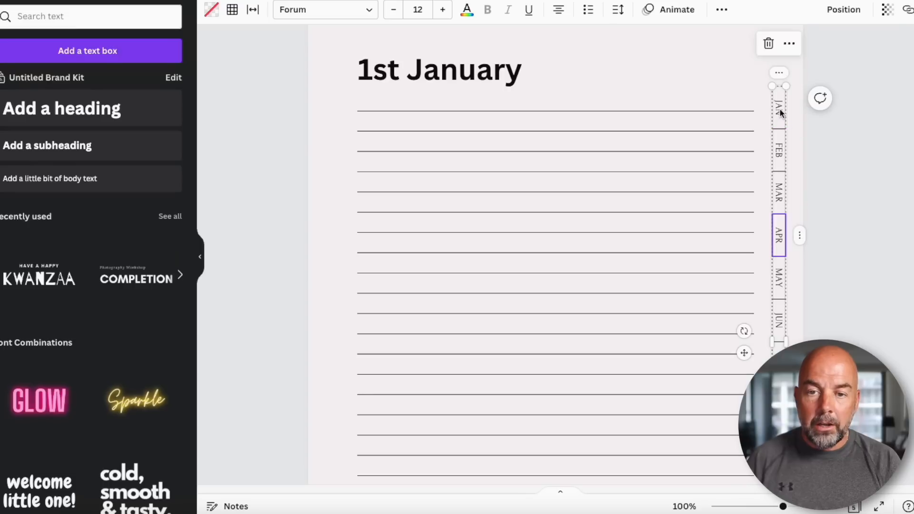
Link the JAN tab on the daily page to the '2 - January' page
left_click(778, 105)
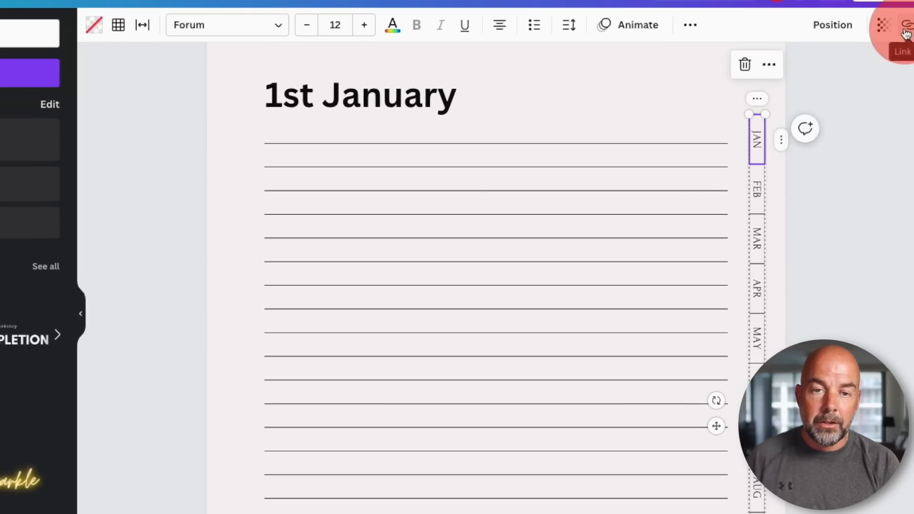
left_click(905, 25)
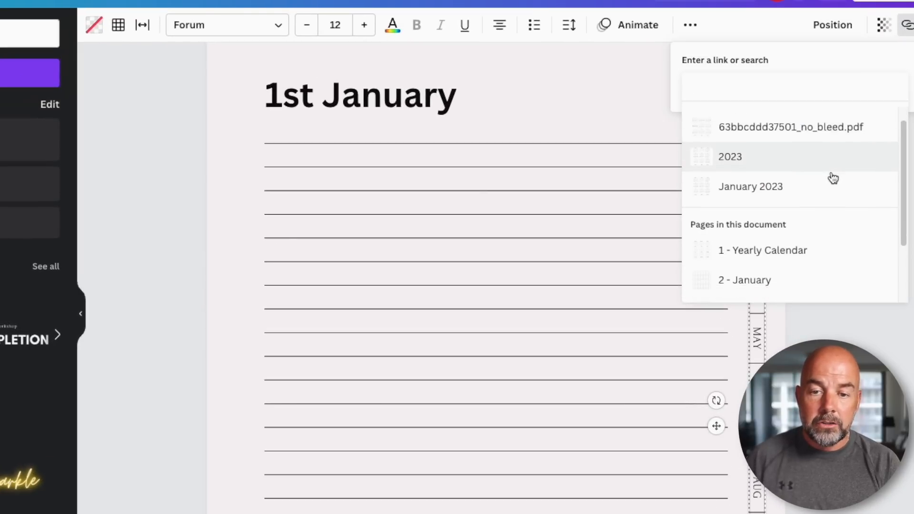
scroll("down", 3)
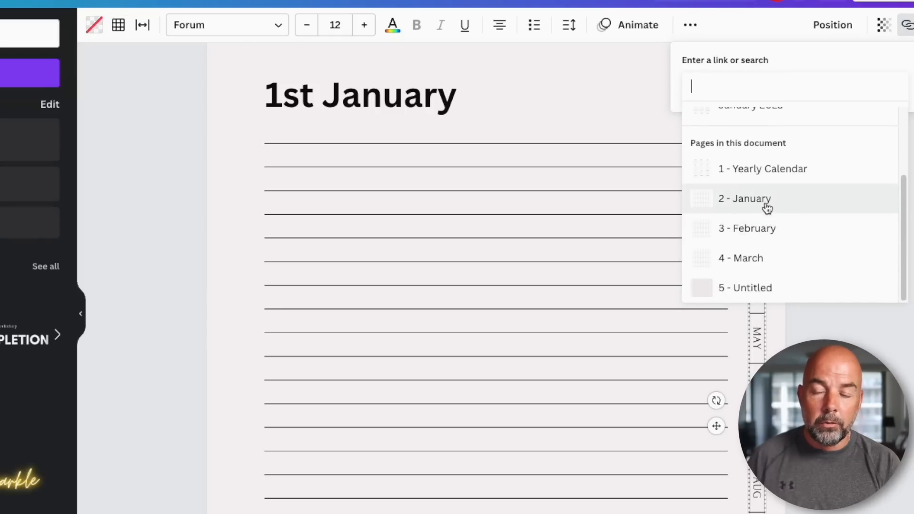
left_click(745, 198)
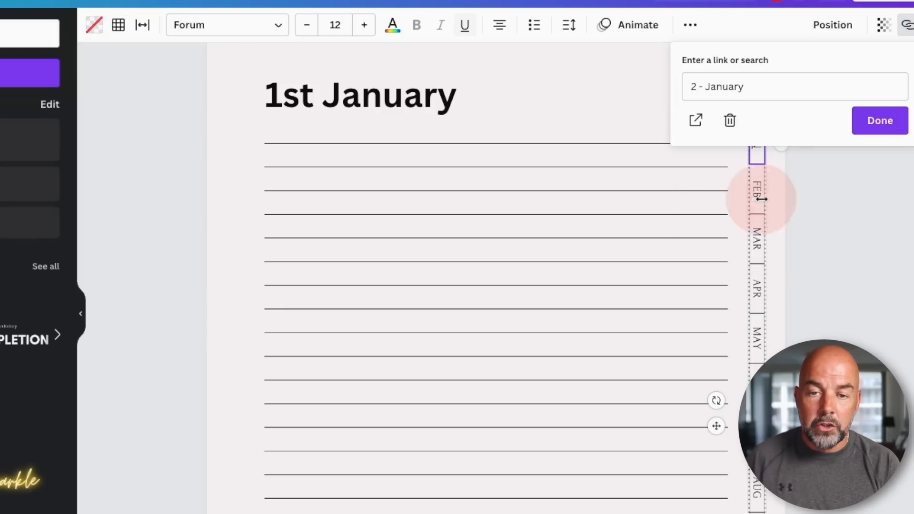
left_click(880, 121)
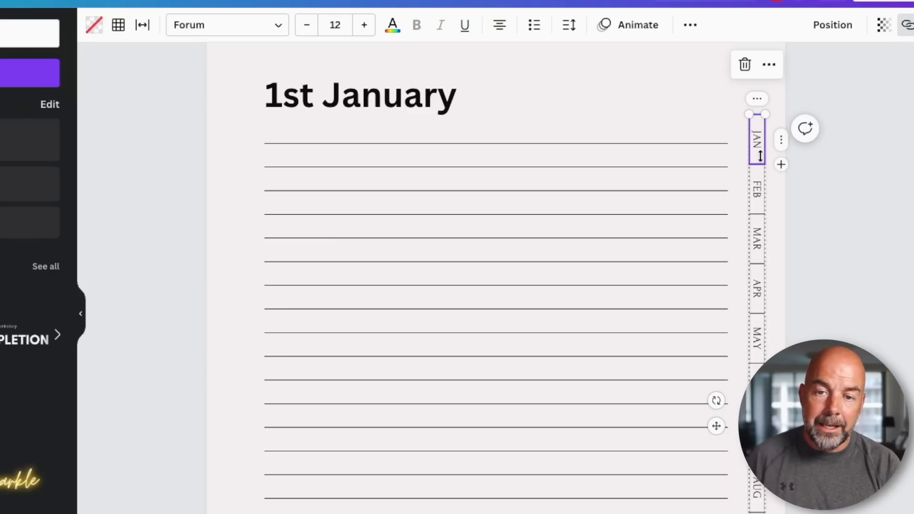
Link the FEB tab to '3 - February' and the MAR tab to '4 - March'
left_click(756, 189)
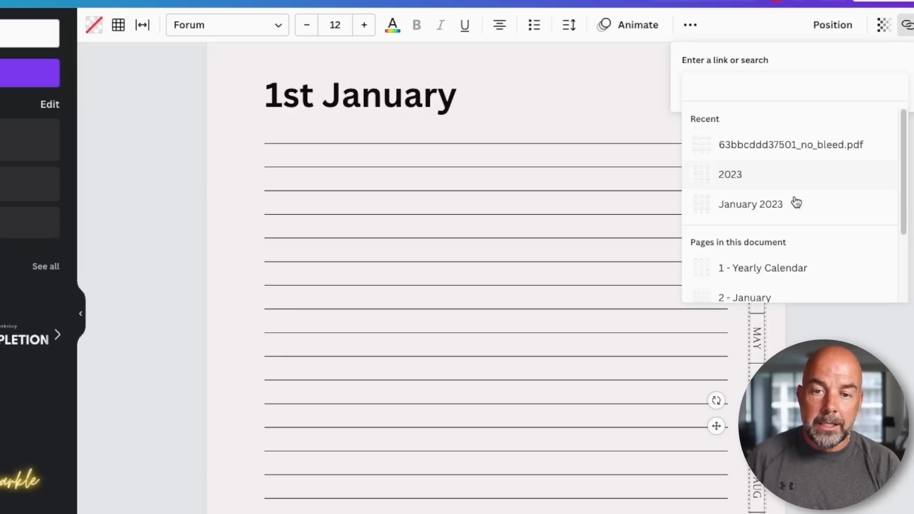
scroll("down", 3)
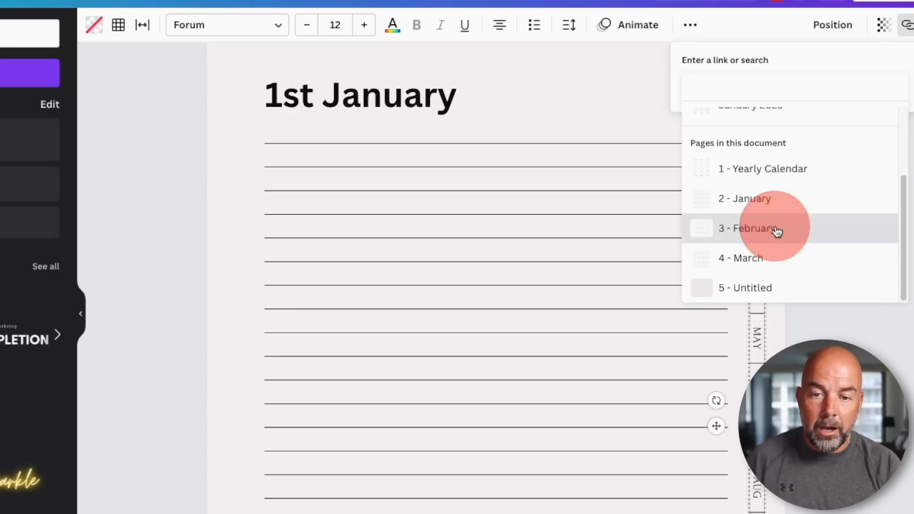
left_click(749, 227)
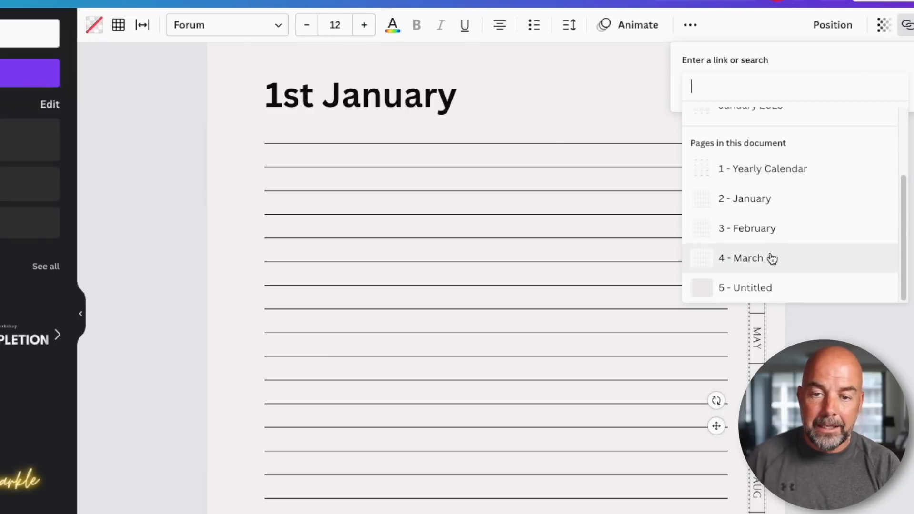
left_click(748, 258)
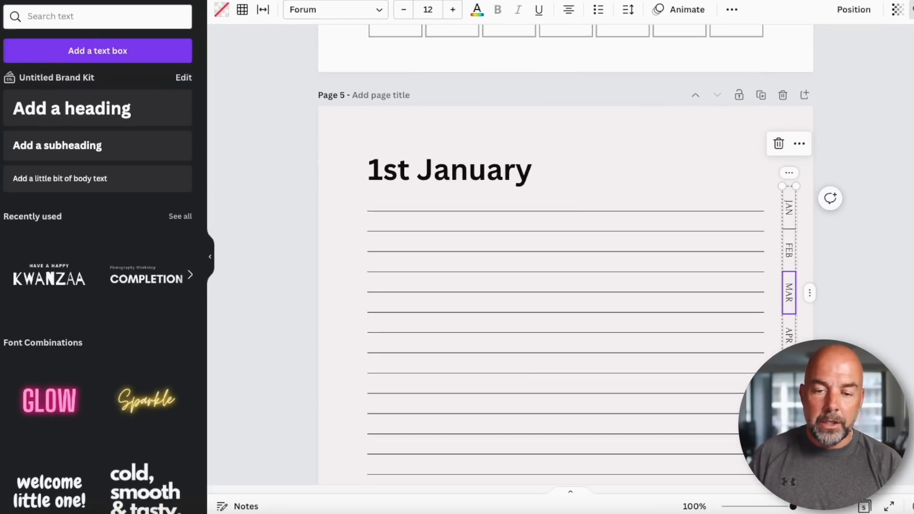
Duplicate the daily page and change the copy's heading to '2nd January'
scroll("down", 3)
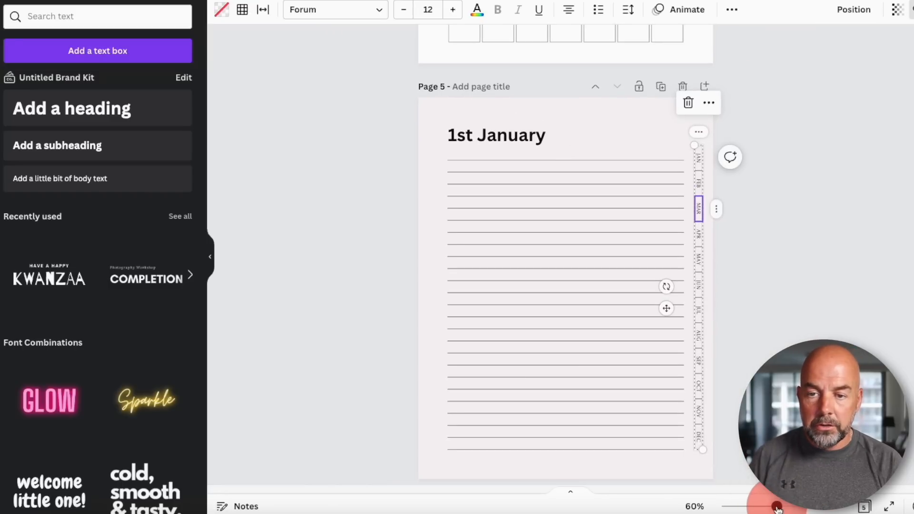
mouse_move(660, 88)
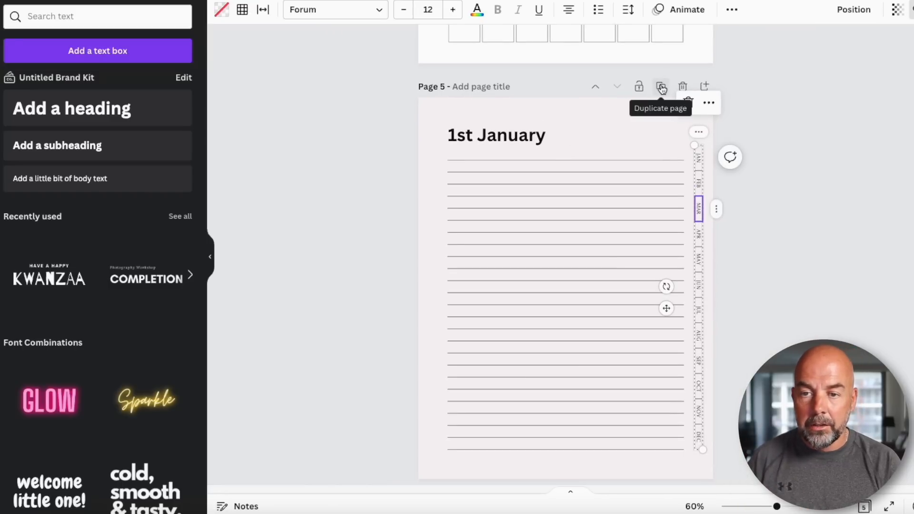
left_click(660, 86)
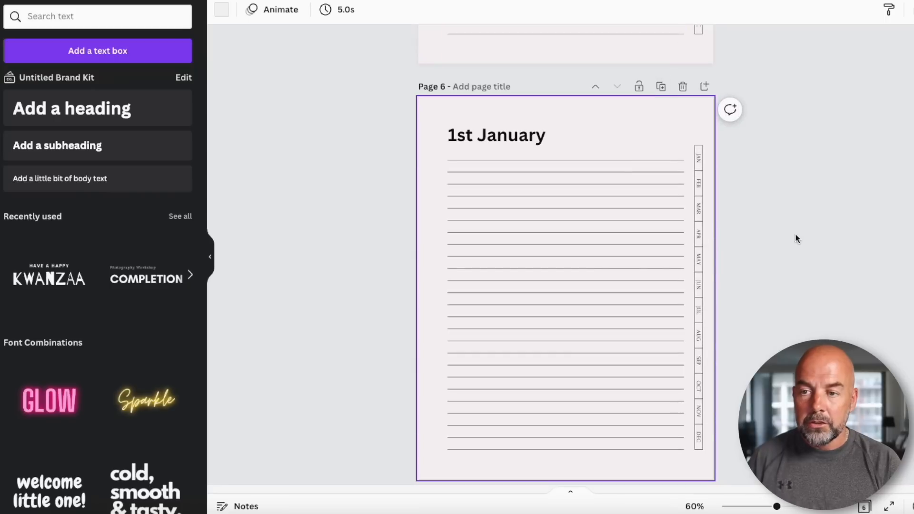
left_click(495, 134)
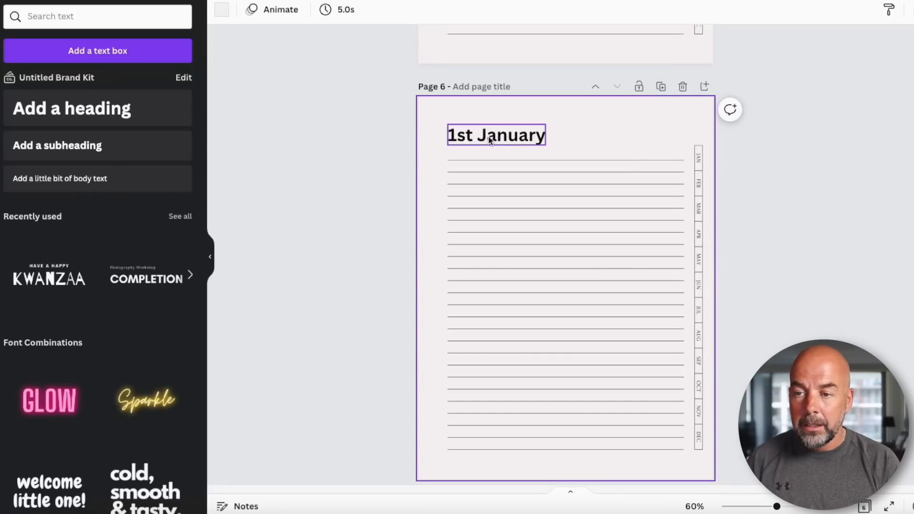
left_click(495, 135)
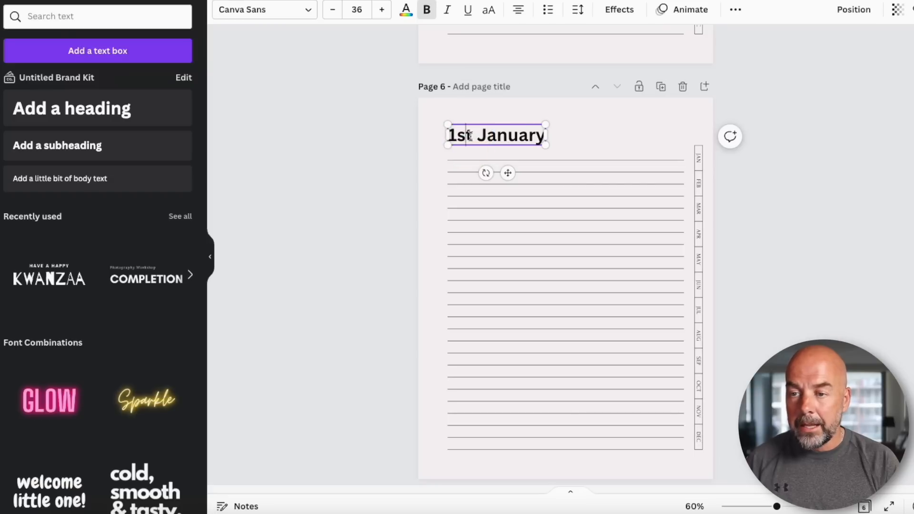
type("2n")
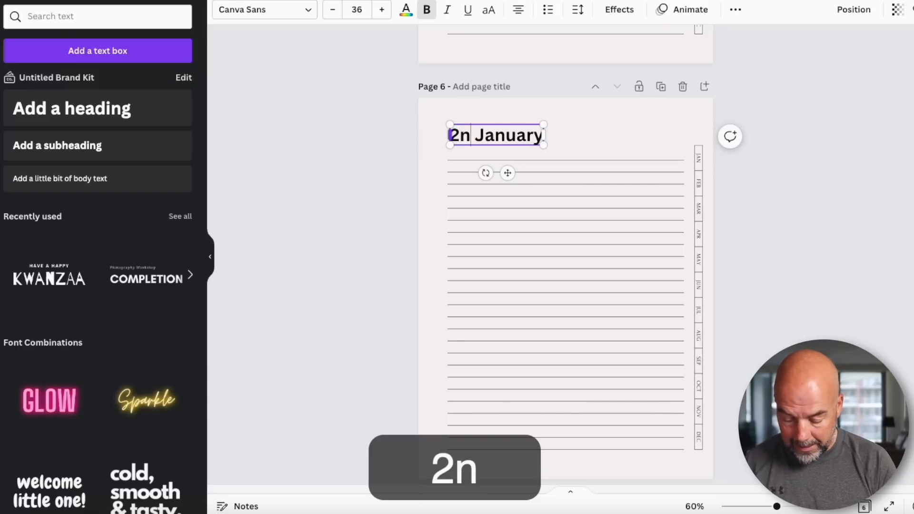
type("d")
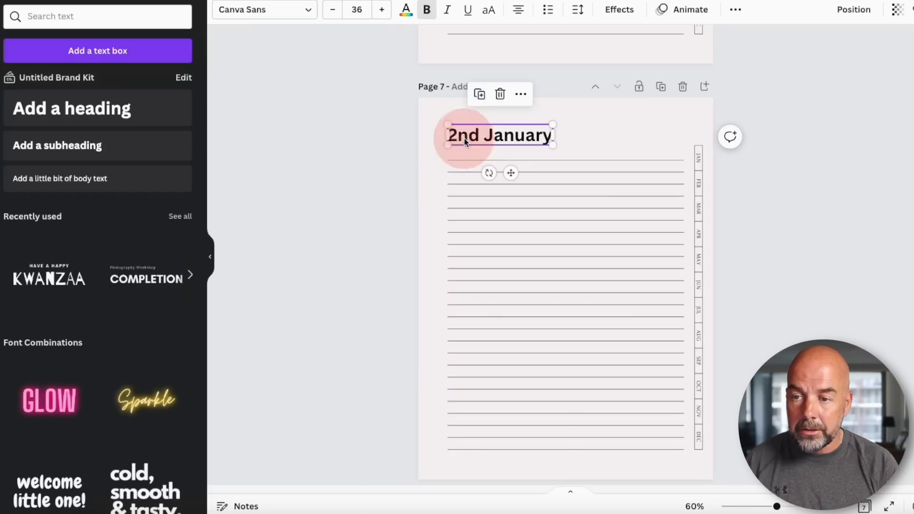
Head page 7 as '3rd January' and give page 5 the page title '1st Jan'
triple_click(498, 136)
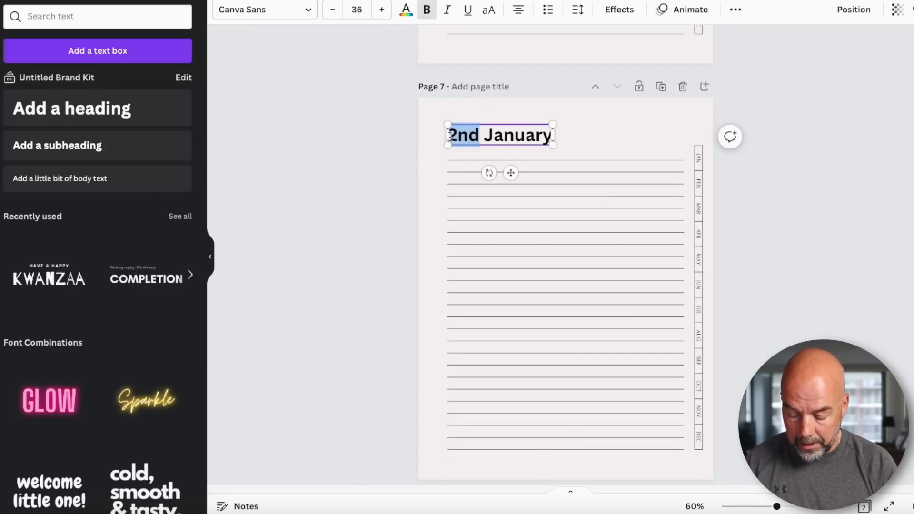
type("3rd")
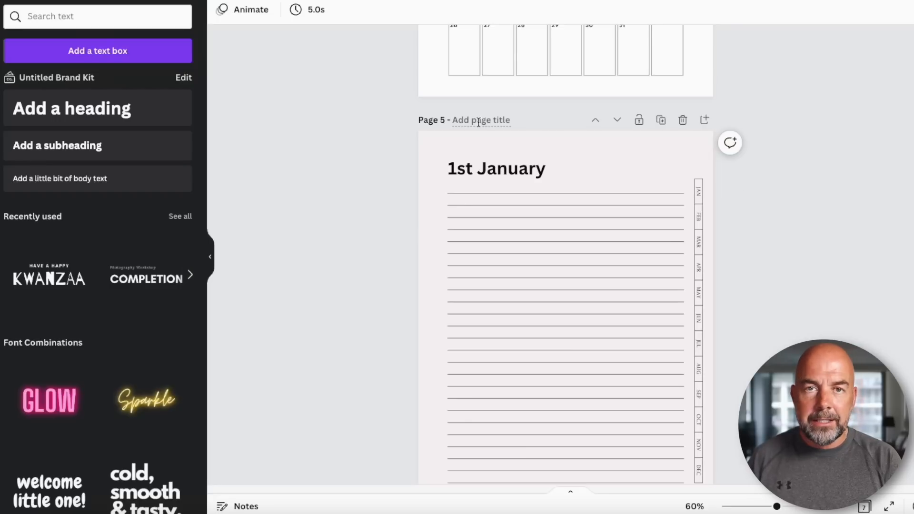
left_click(480, 120)
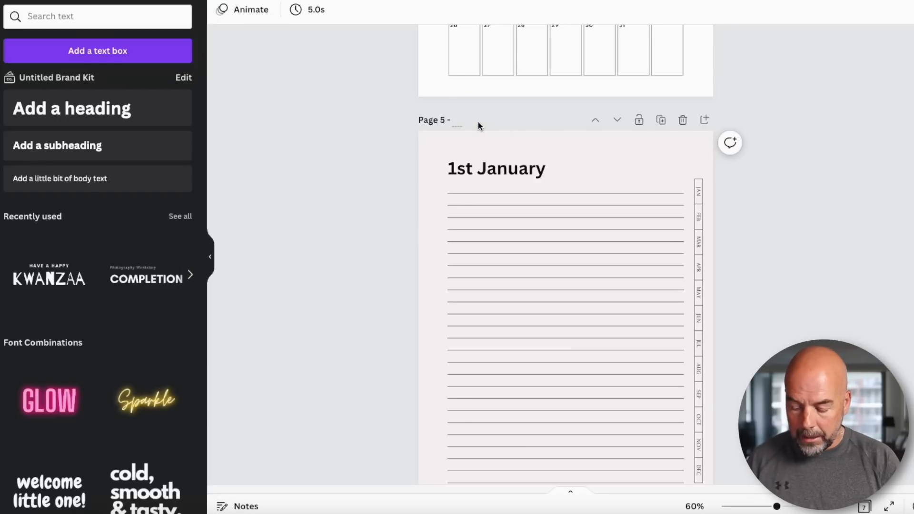
type("1st Ja")
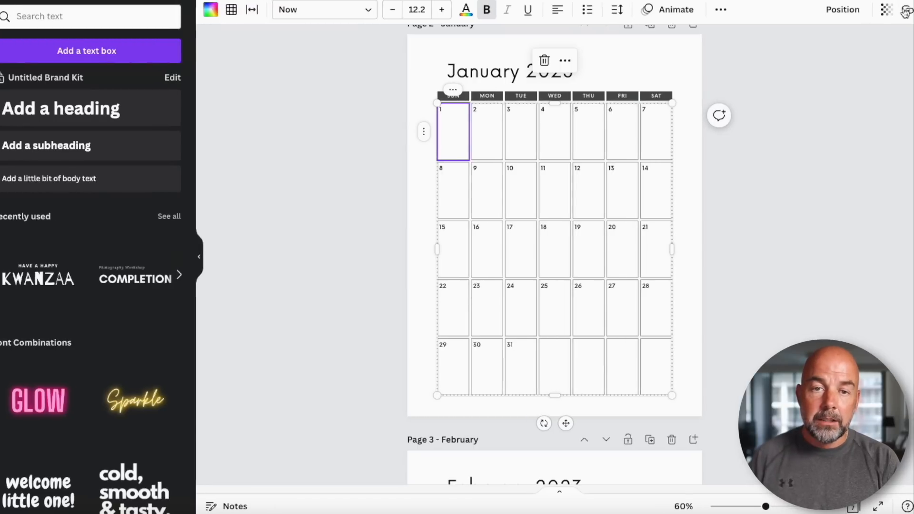
Link January's day 1 cell to '5 - 1st Jan' and day 2 to '6 - 2nd Jan'
left_click(905, 10)
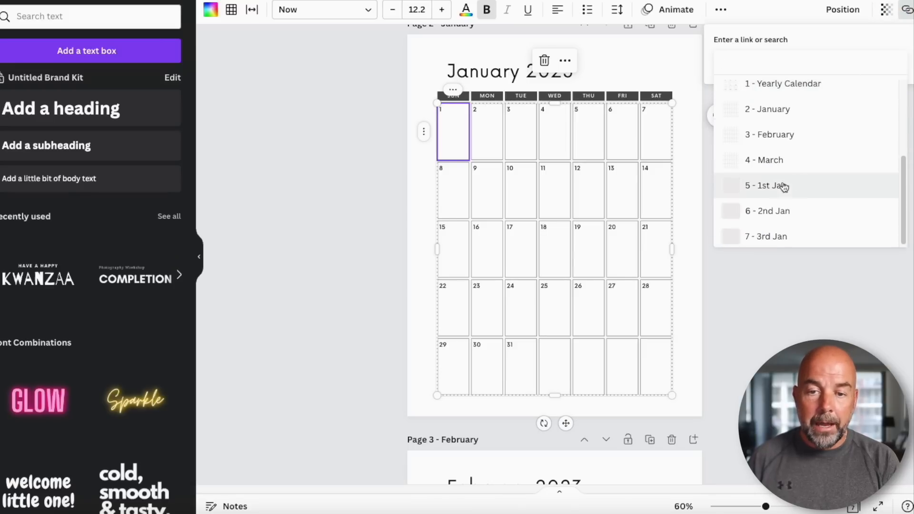
left_click(766, 186)
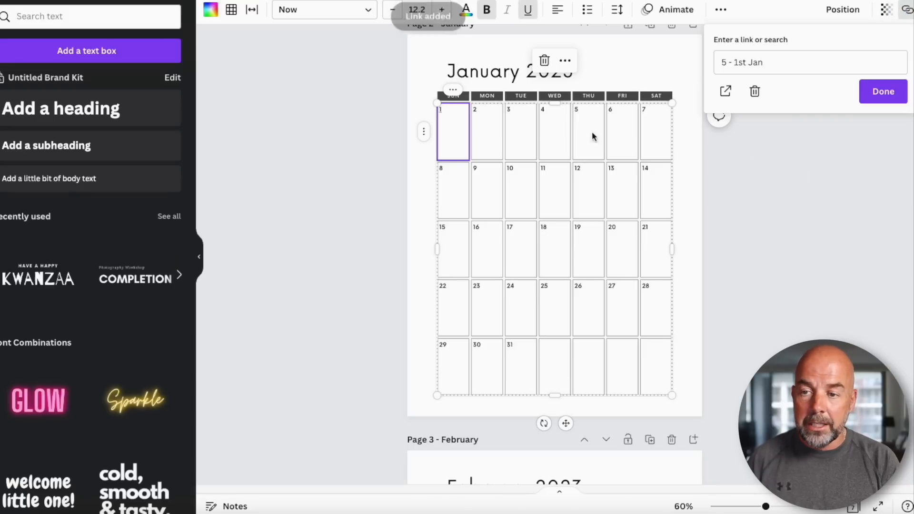
left_click(486, 131)
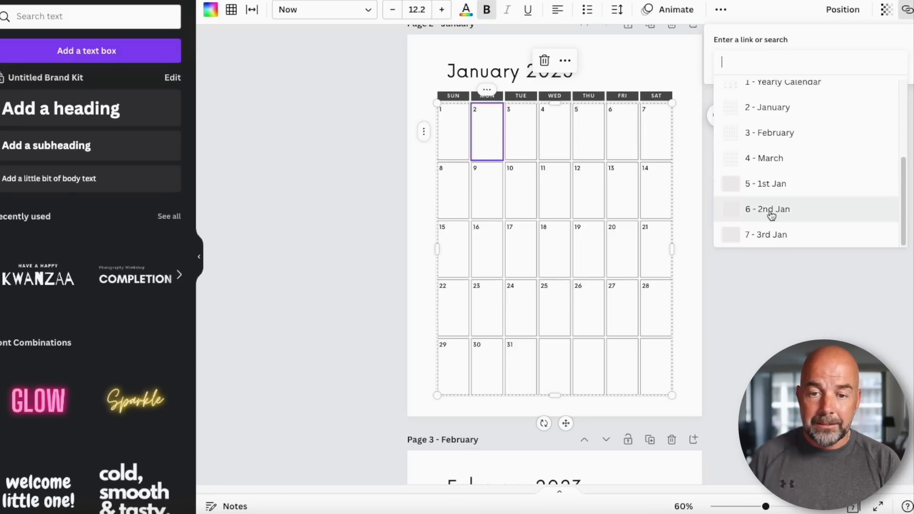
left_click(767, 209)
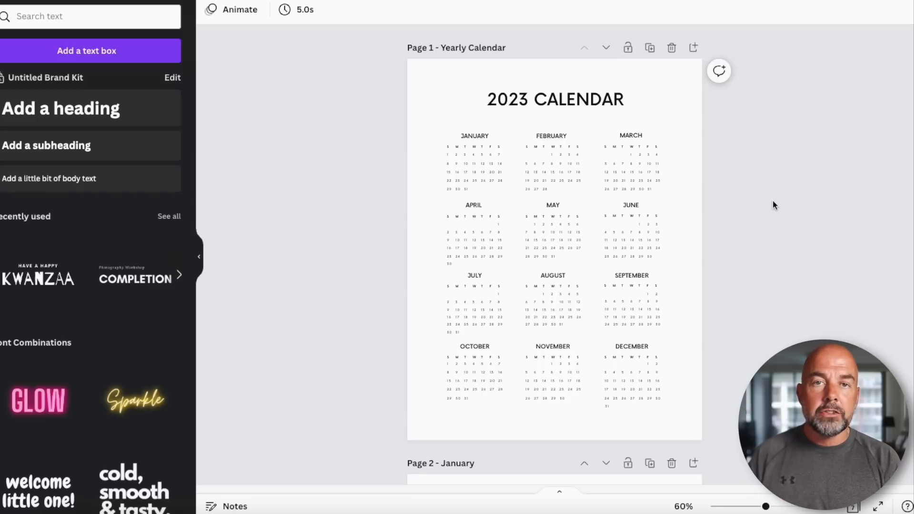
Group the January mini-calendar elements on the yearly page into one element
left_click(470, 155)
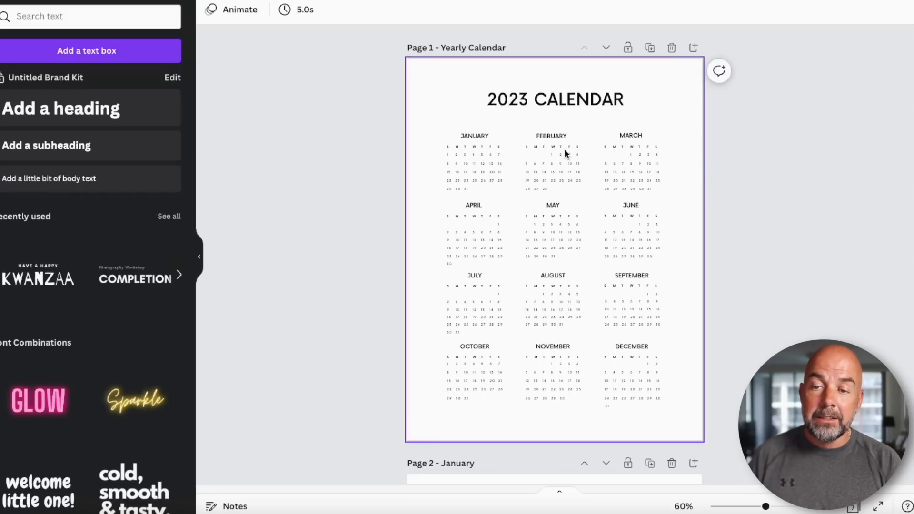
scroll("down", 3)
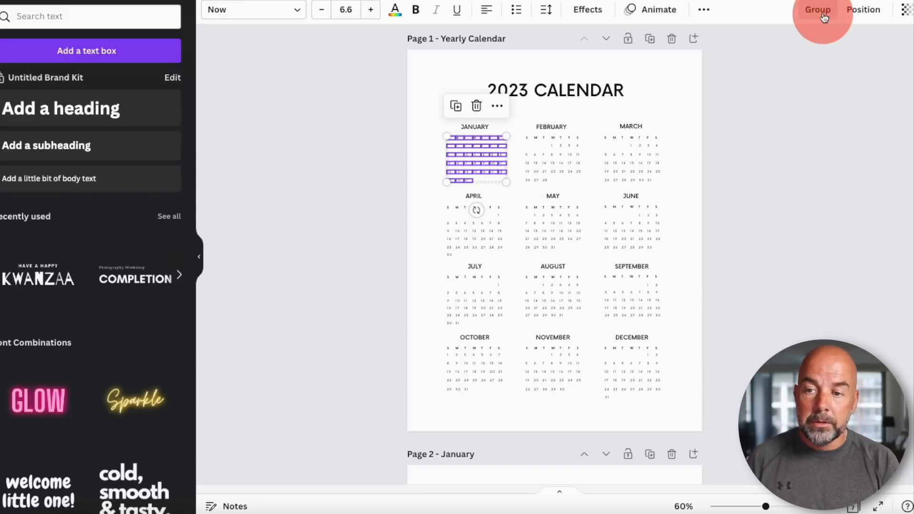
left_click(817, 10)
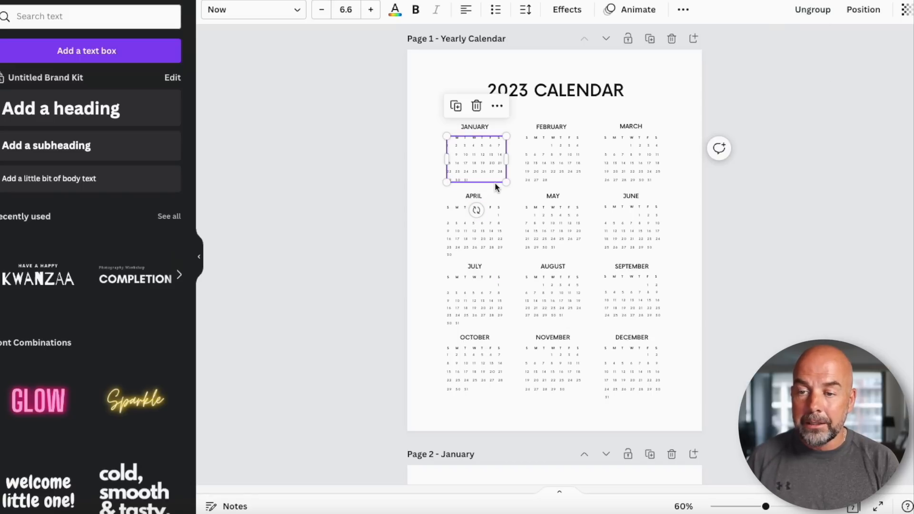
mouse_move(563, 190)
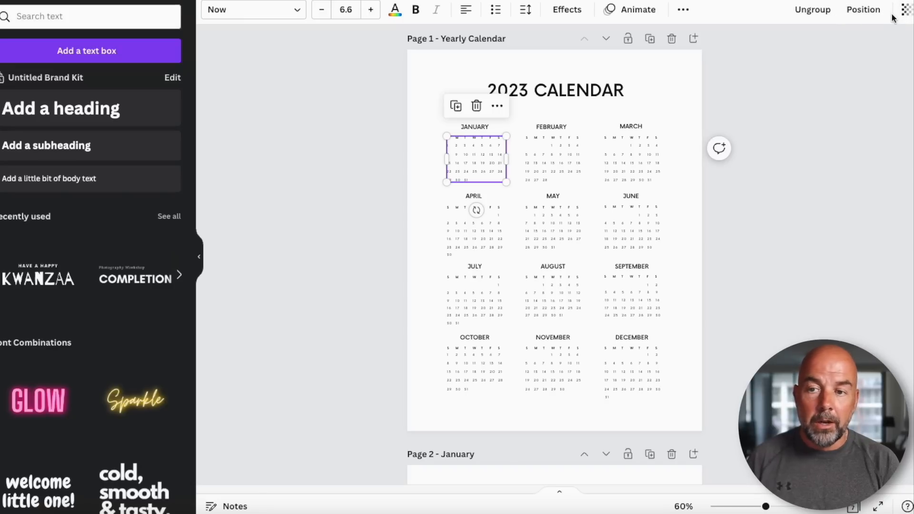
mouse_move(497, 106)
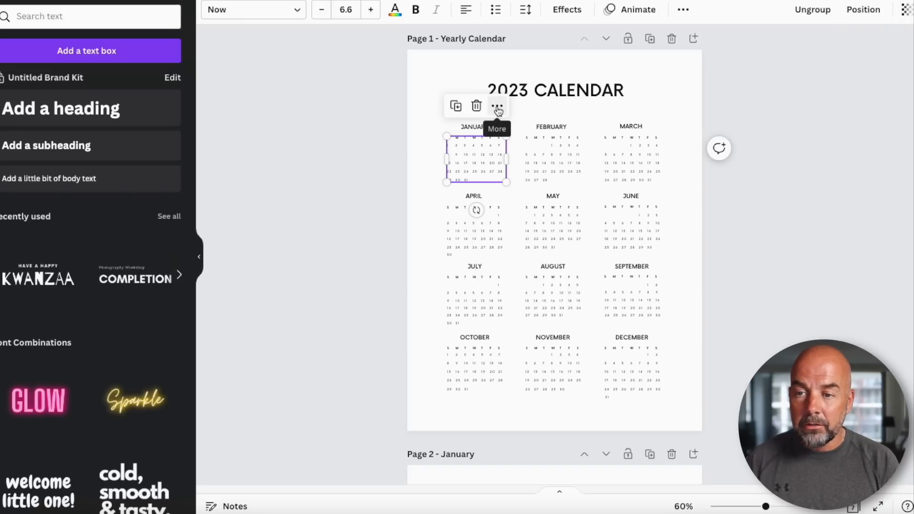
Link the January group to the '2 - January' page and confirm with Done
left_click(497, 106)
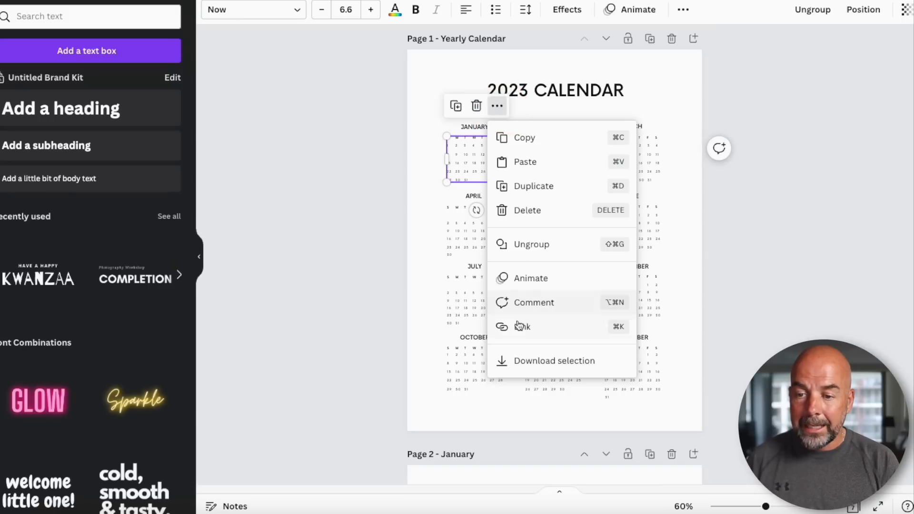
left_click(521, 326)
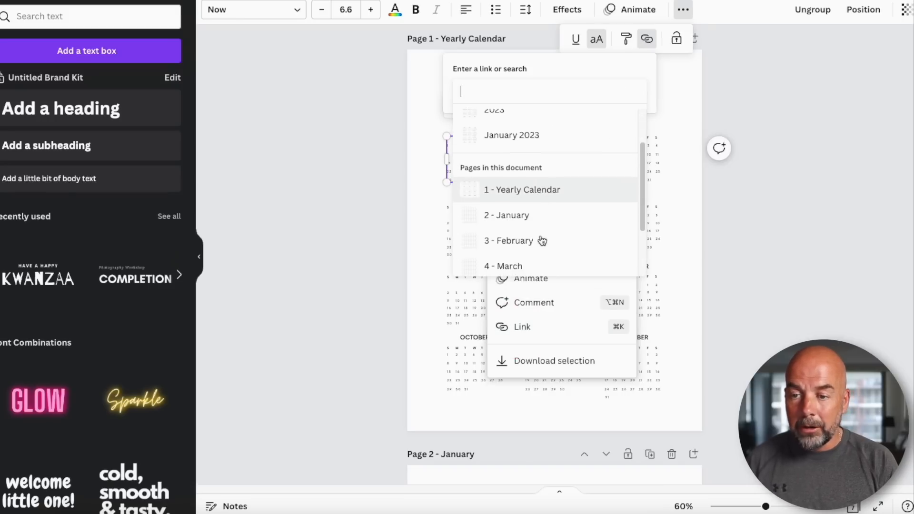
scroll("down", 3)
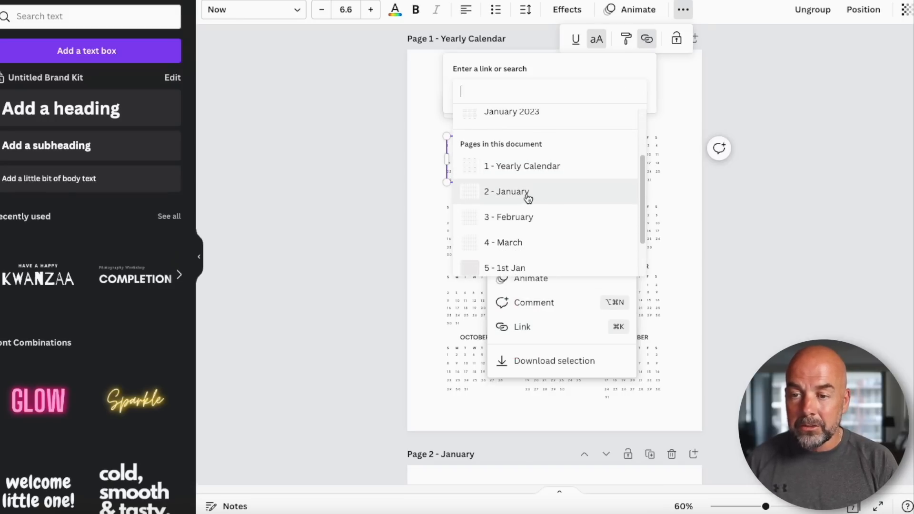
left_click(505, 191)
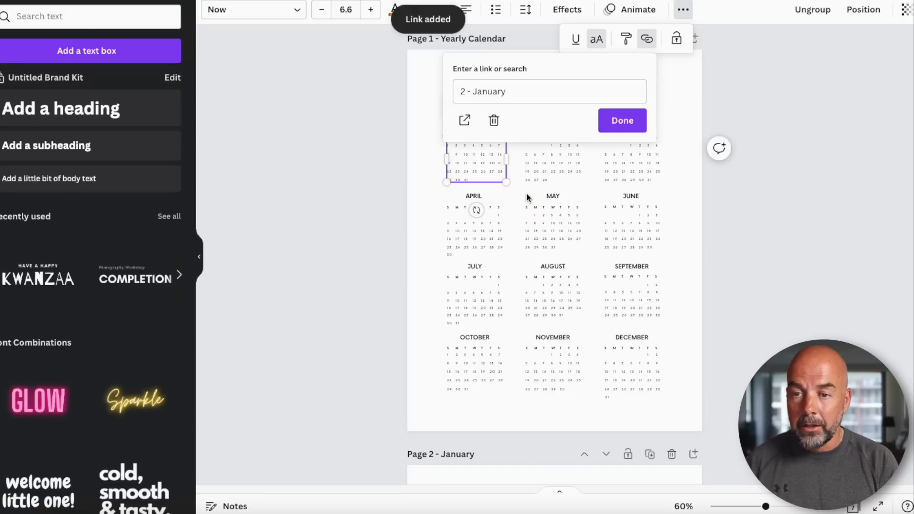
left_click(621, 121)
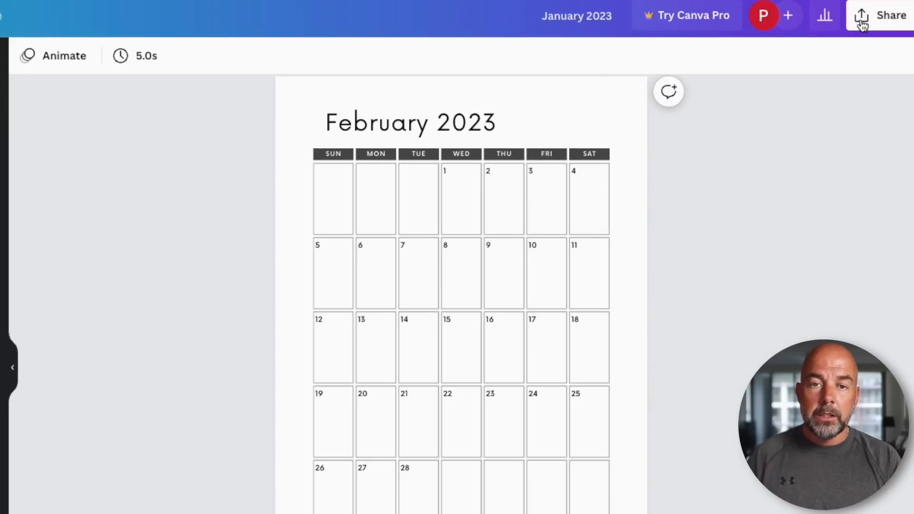
Download the planner from Share as a PDF Standard file
left_click(886, 15)
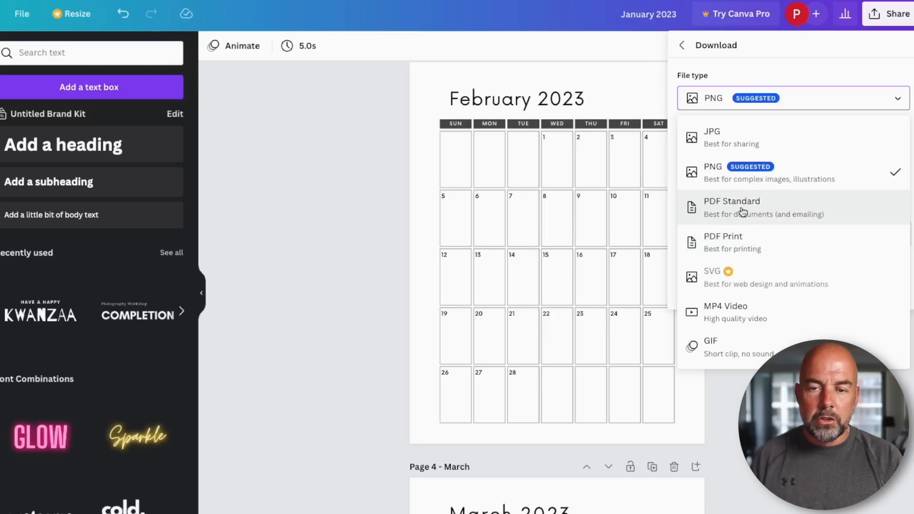
left_click(743, 207)
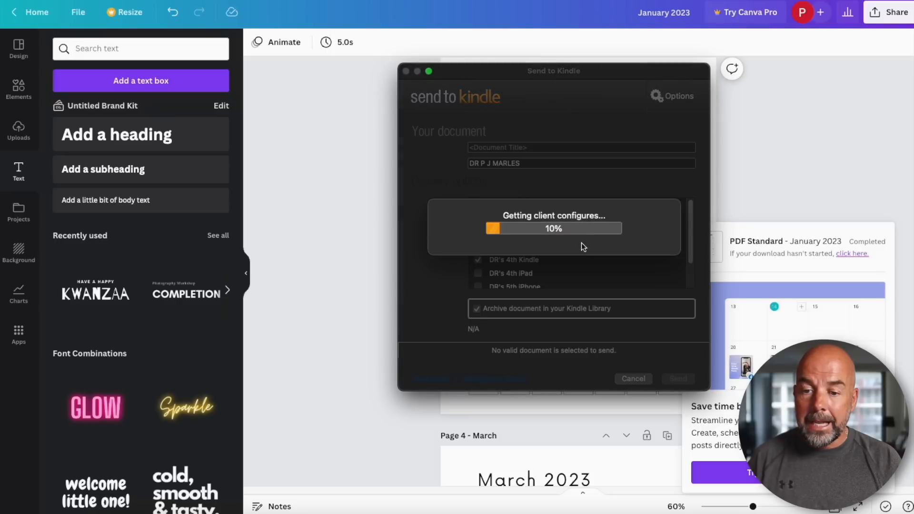
Send the downloaded January 2023 PDF to the Kindle Scribe via Send to Kindle
left_click(677, 378)
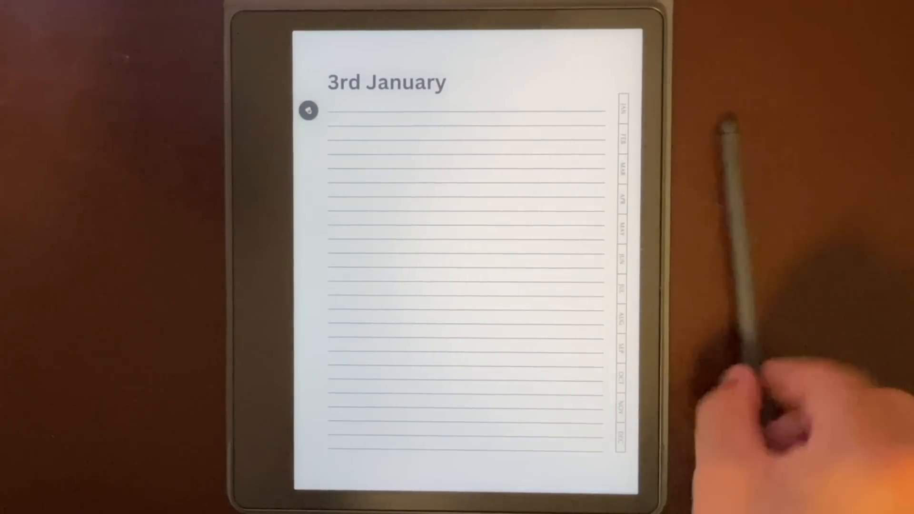
Handwrite 'Notes' on the 3rd January page and jump to February via the FEB tab
type("Notes")
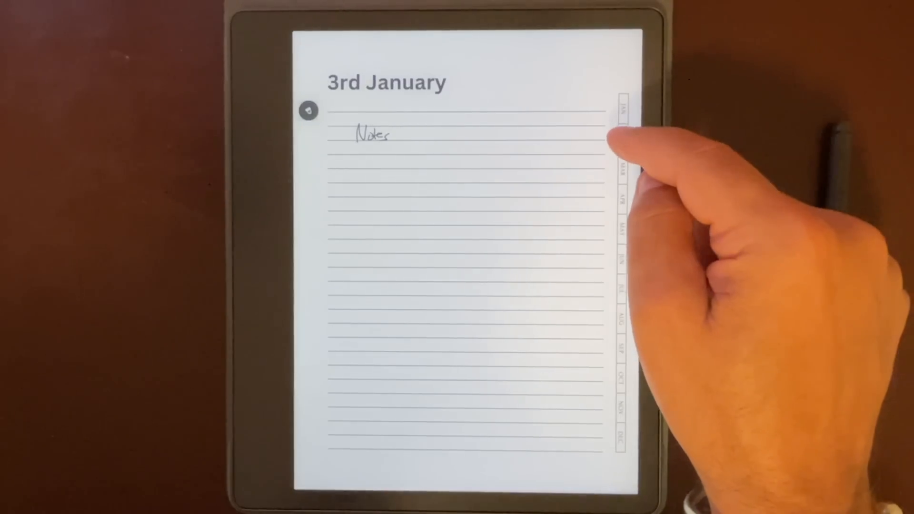
left_click(622, 143)
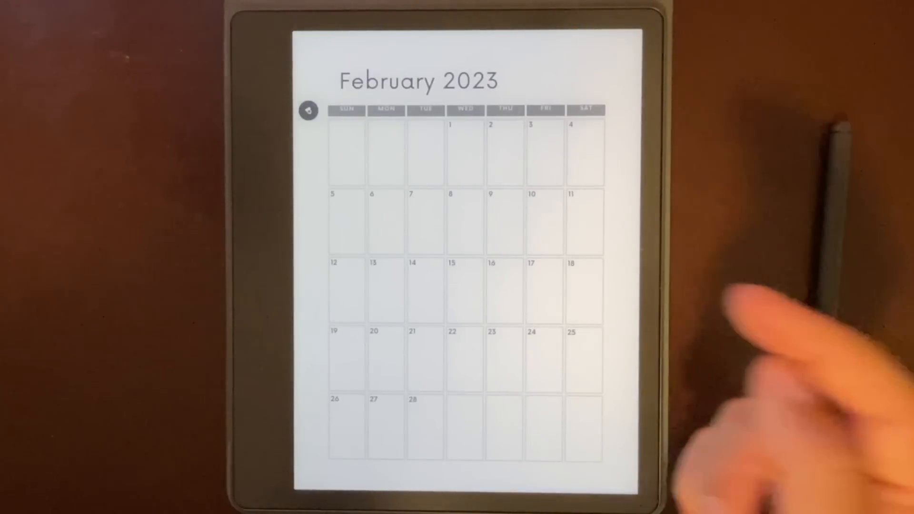